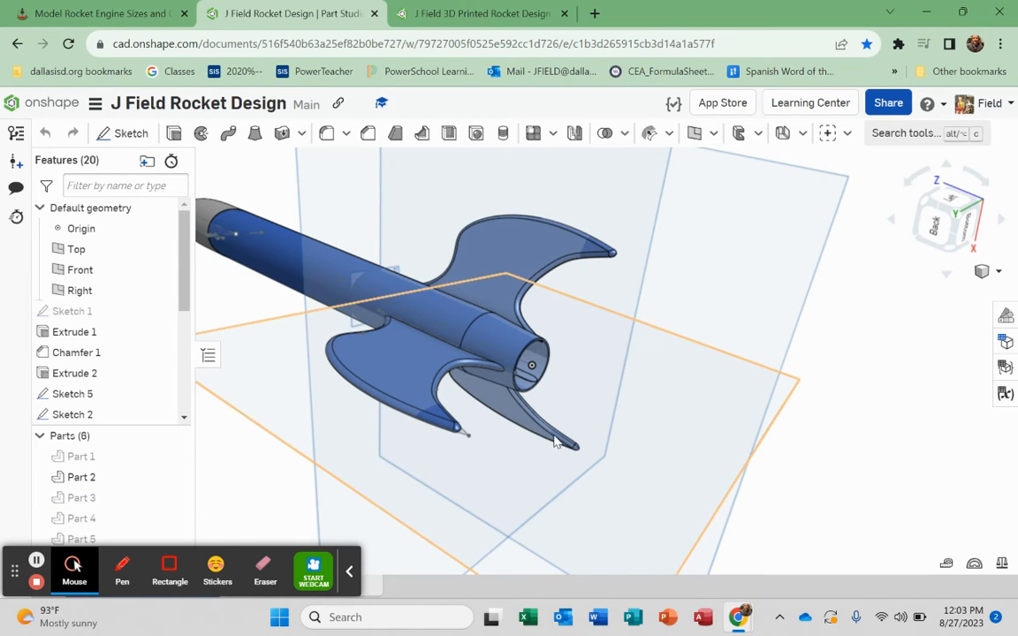
pyautogui.moveTo(624, 429)
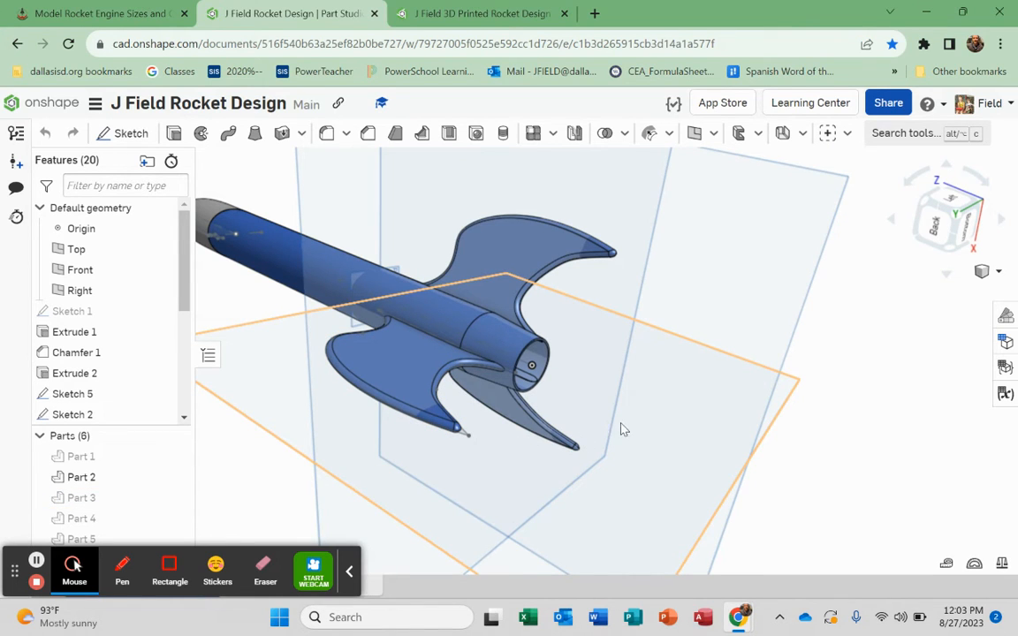
# Step: Orbit the example rocket, then switch to the Model Rocket Engine Sizes chart
pyautogui.moveTo(623, 429); pyautogui.dragTo(425, 390)
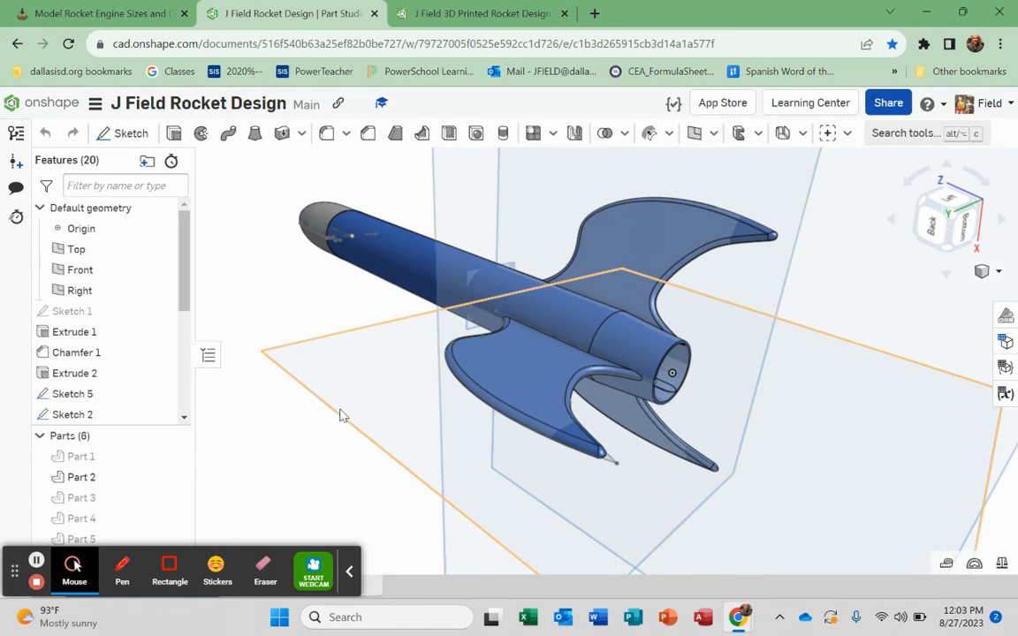
pyautogui.click(97, 14)
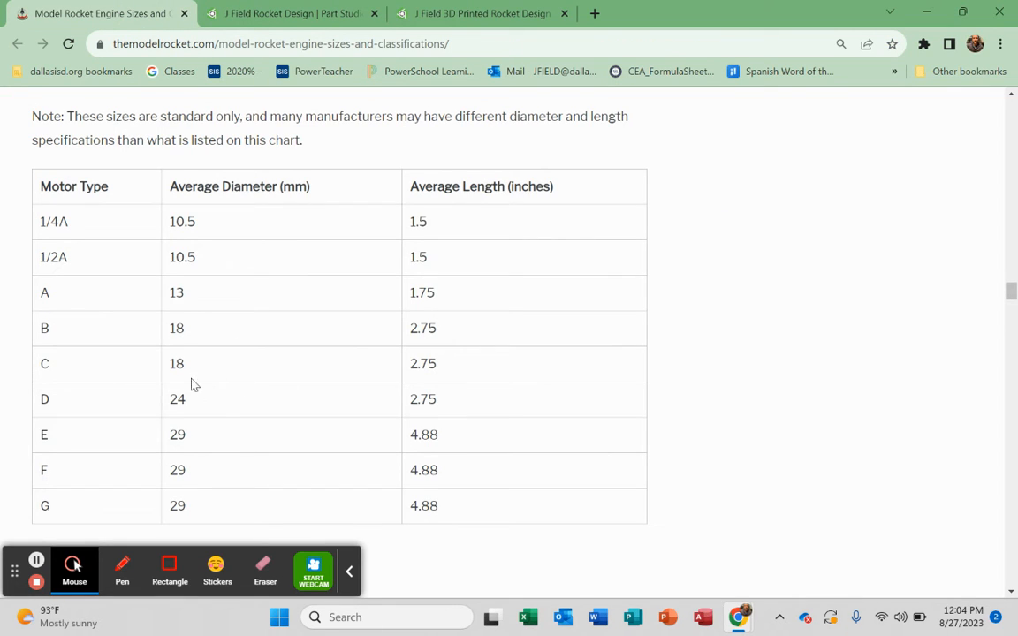
pyautogui.moveTo(173, 382)
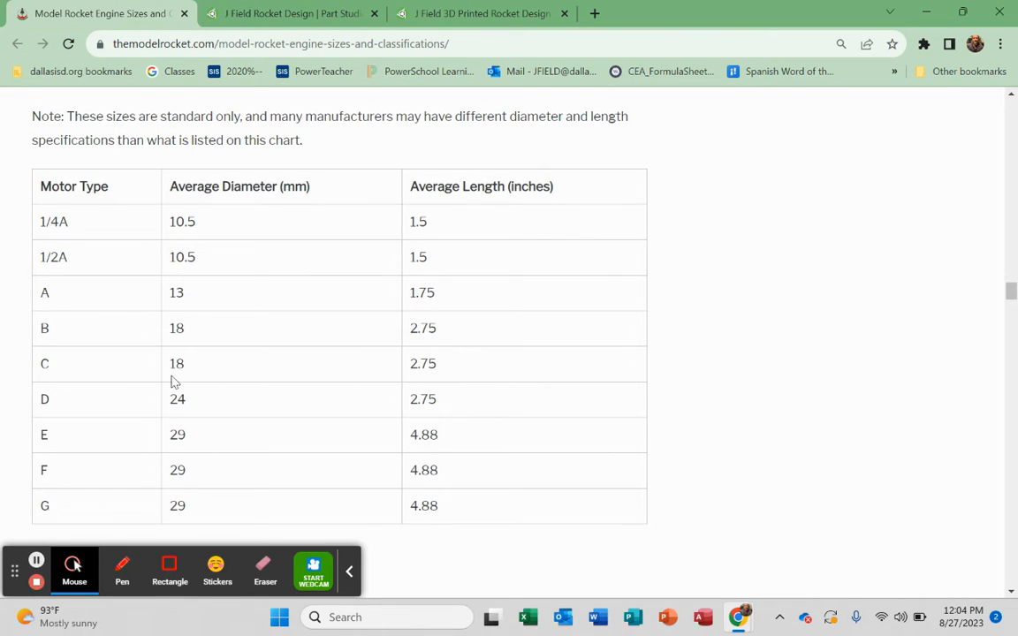
pyautogui.moveTo(184, 366)
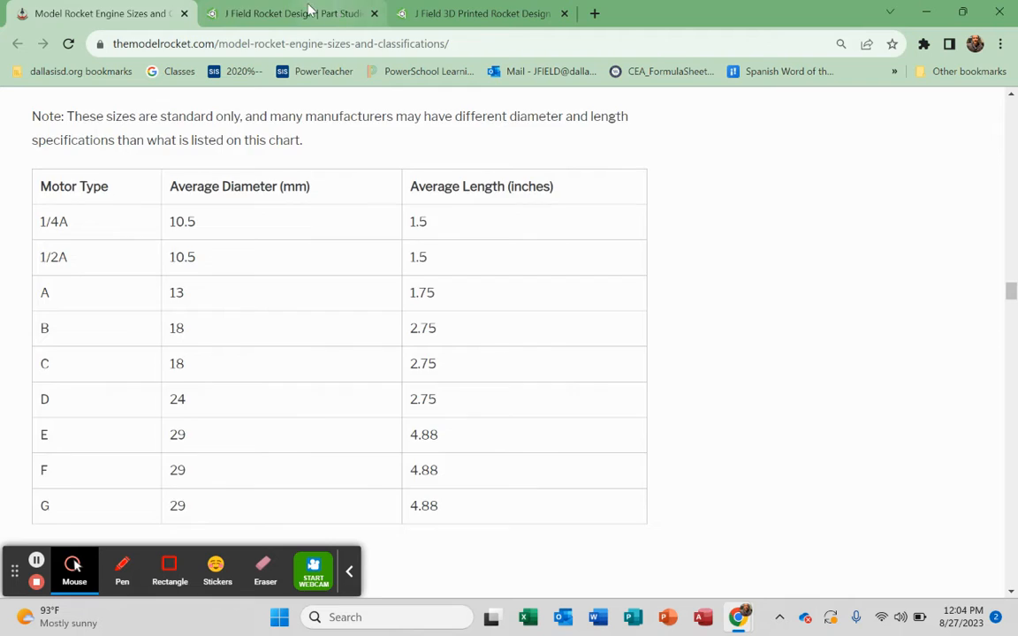
# Step: Switch to the empty 'J Field 3D Printed Rocket Design' Onshape document
pyautogui.click(486, 13)
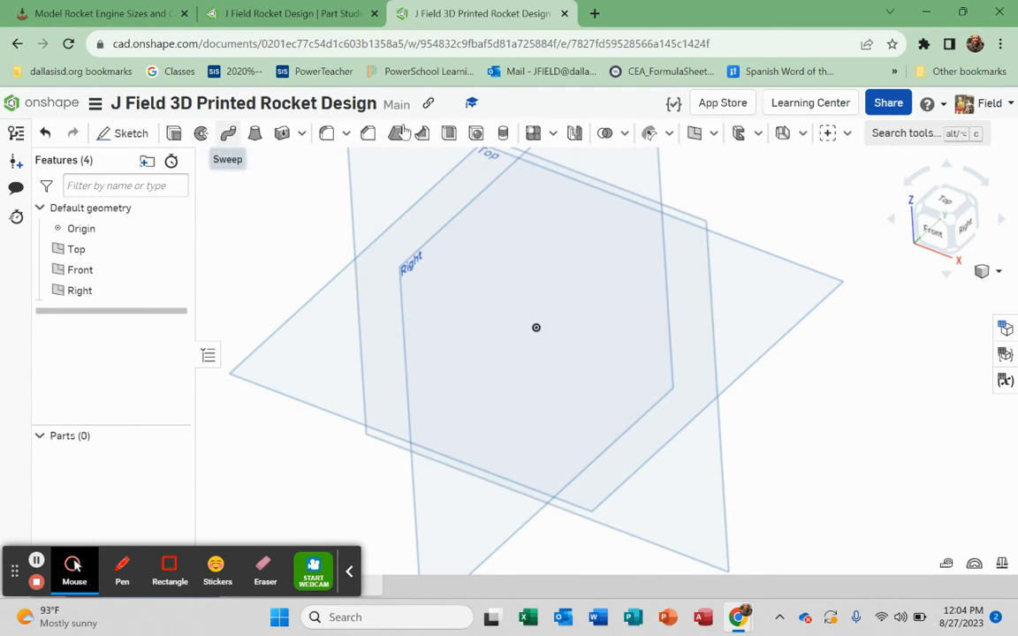
# Step: On the Top plane, draw an origin-centred circle dimensioned to 18 mm diameter
pyautogui.click(325, 367)
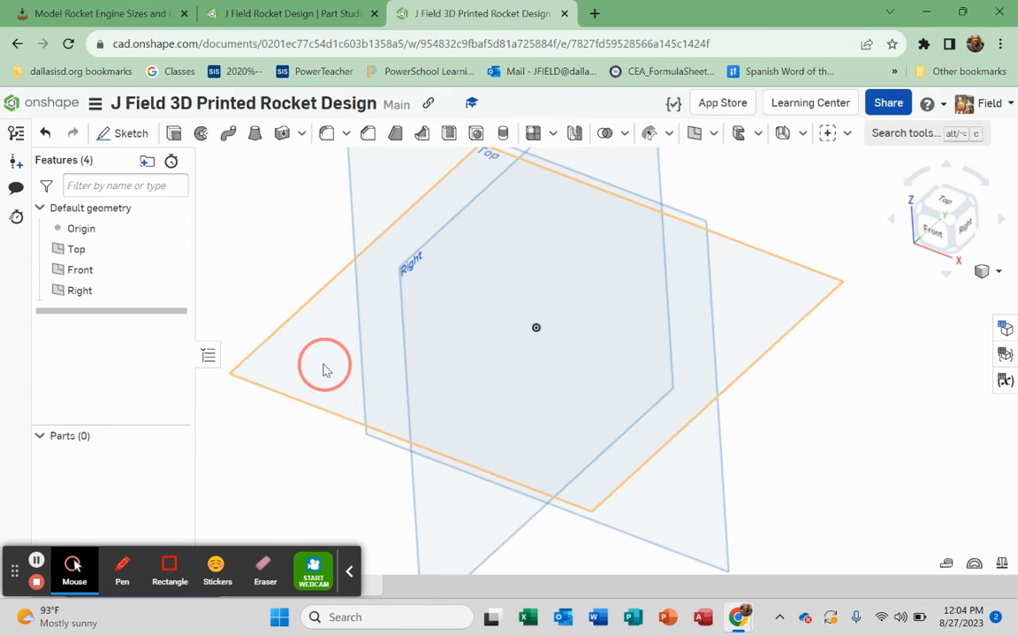
pyautogui.click(75, 248)
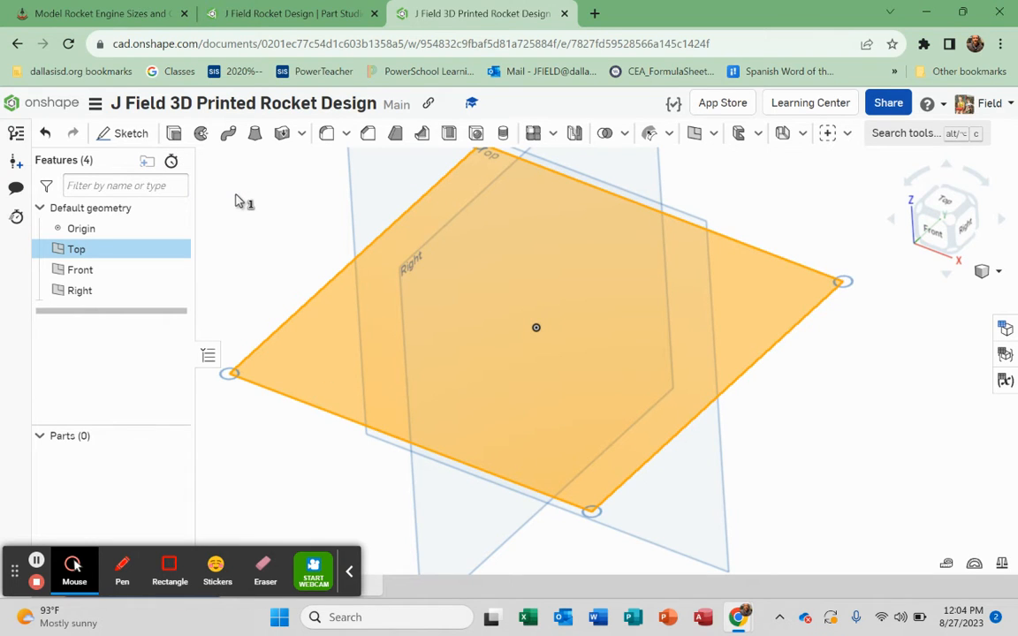
pyautogui.click(123, 133)
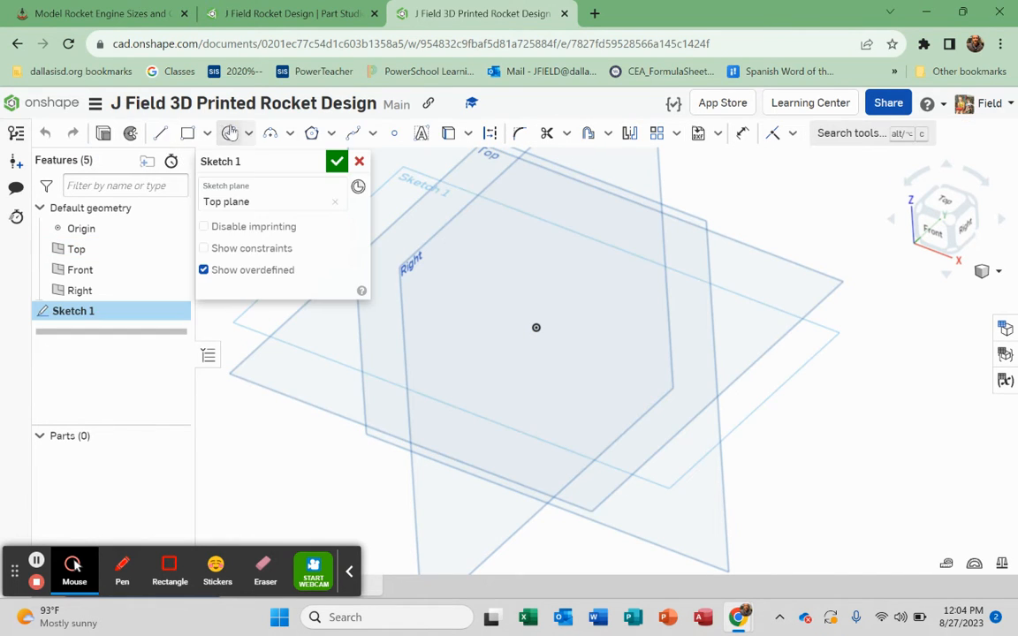
pyautogui.moveTo(229, 132)
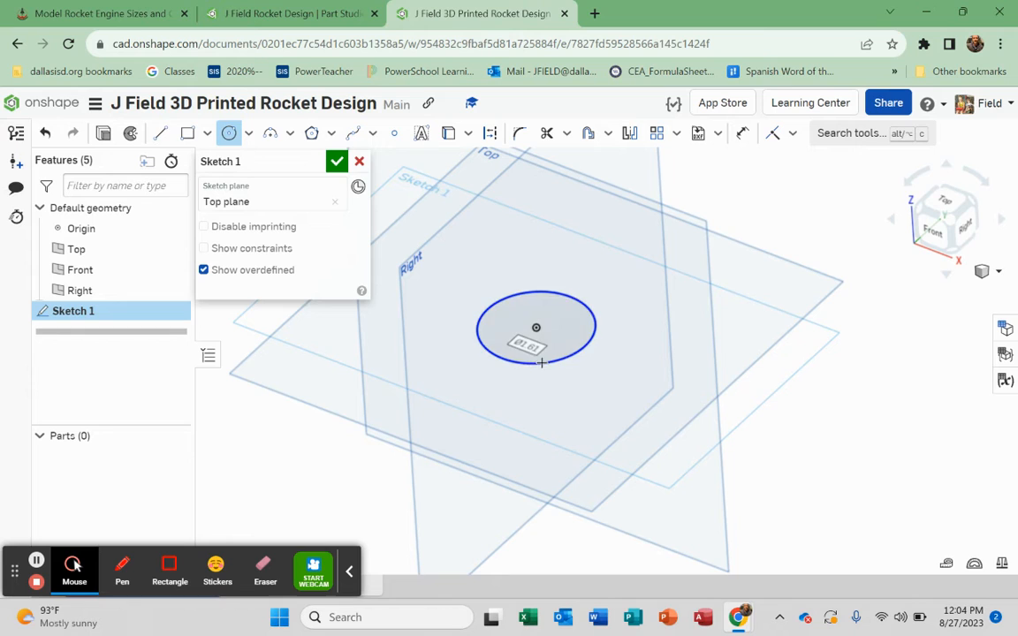
pyautogui.moveTo(743, 133)
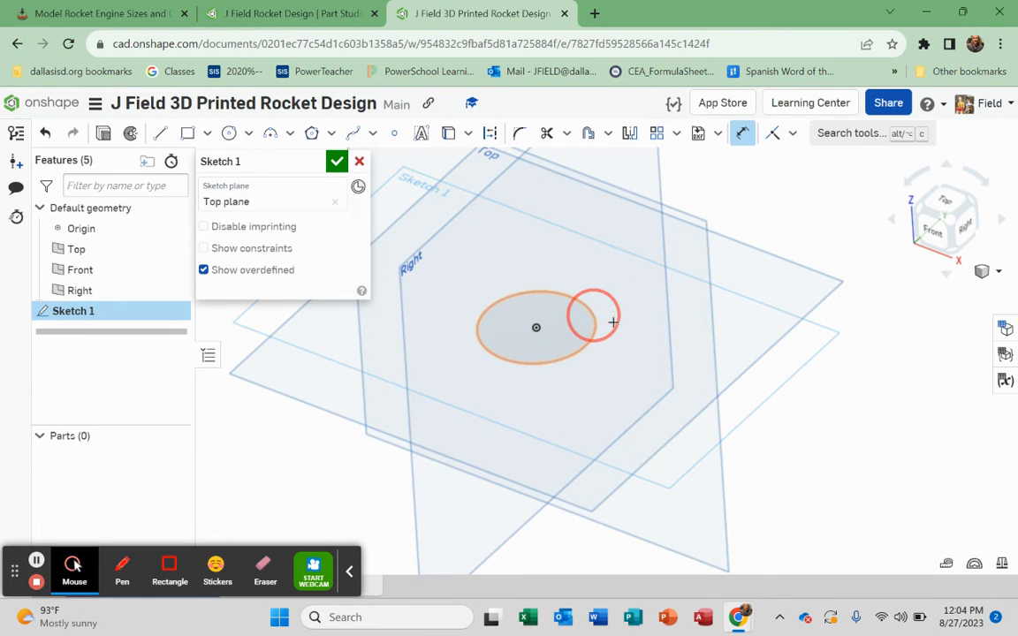
pyautogui.click(611, 320)
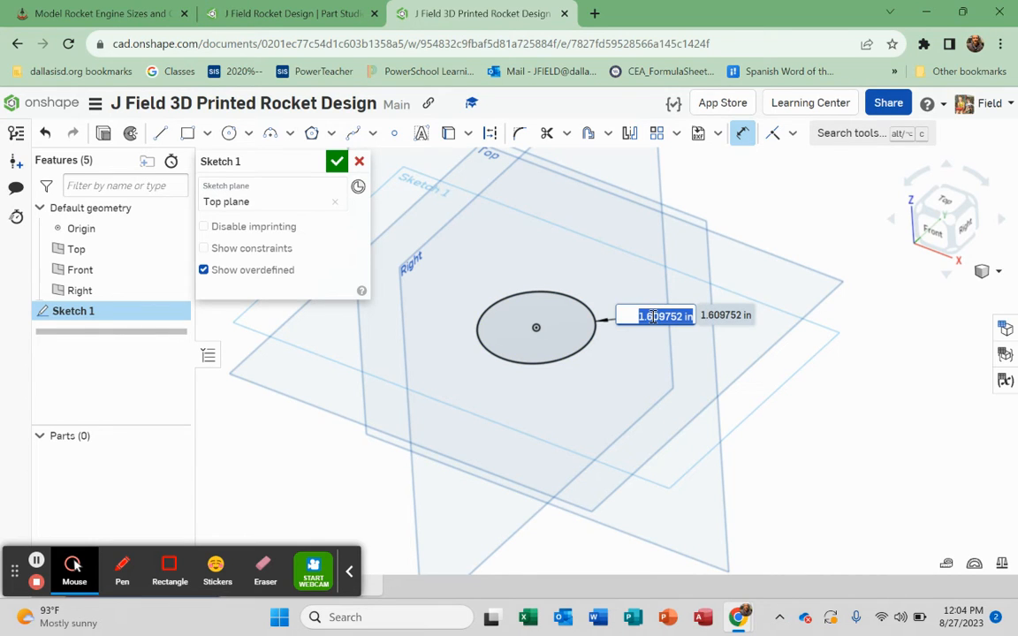
pyautogui.write('18')
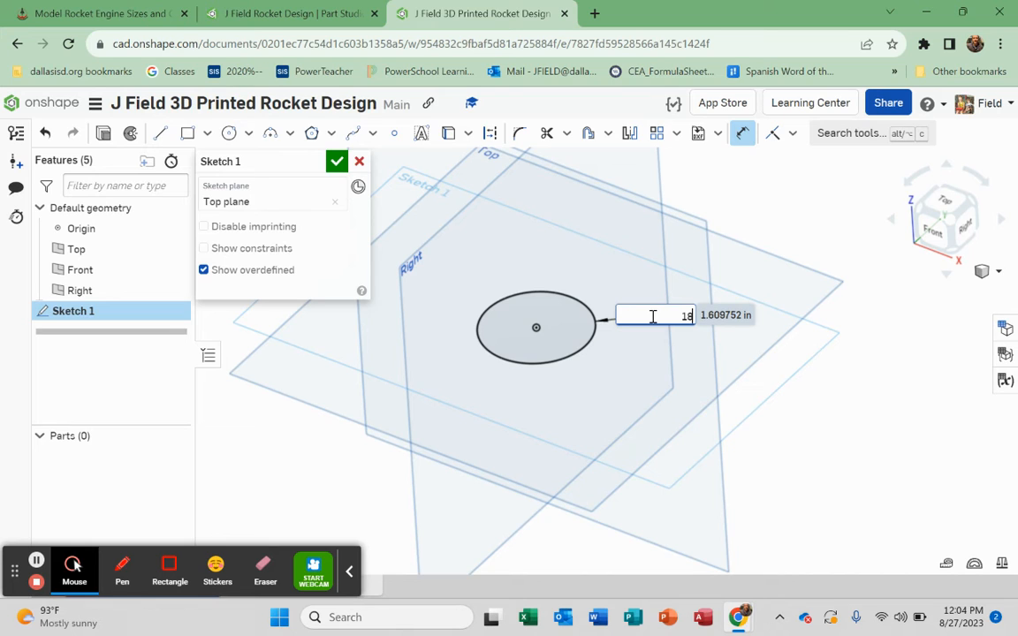
pyautogui.write('mm')
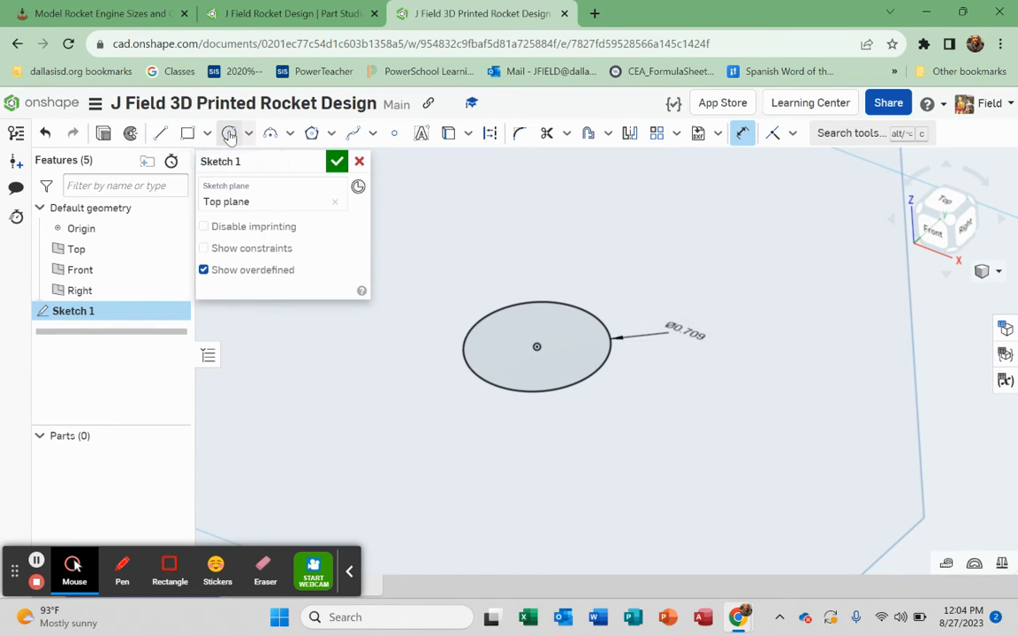
pyautogui.moveTo(589, 132)
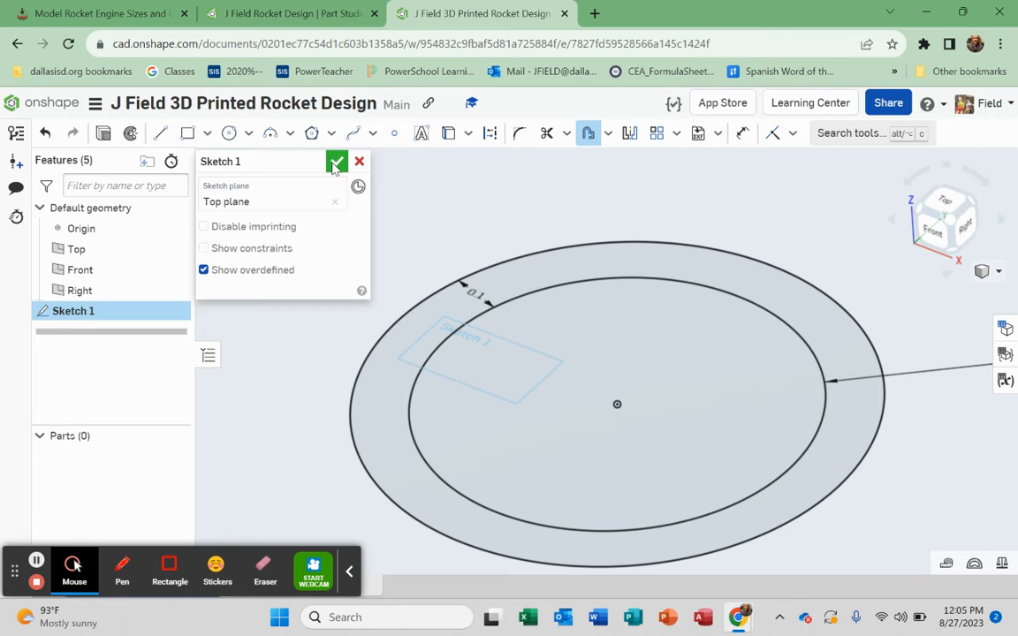
# Step: Finish Sketch 1 with the concentric ring offset 0.1 in
pyautogui.click(337, 162)
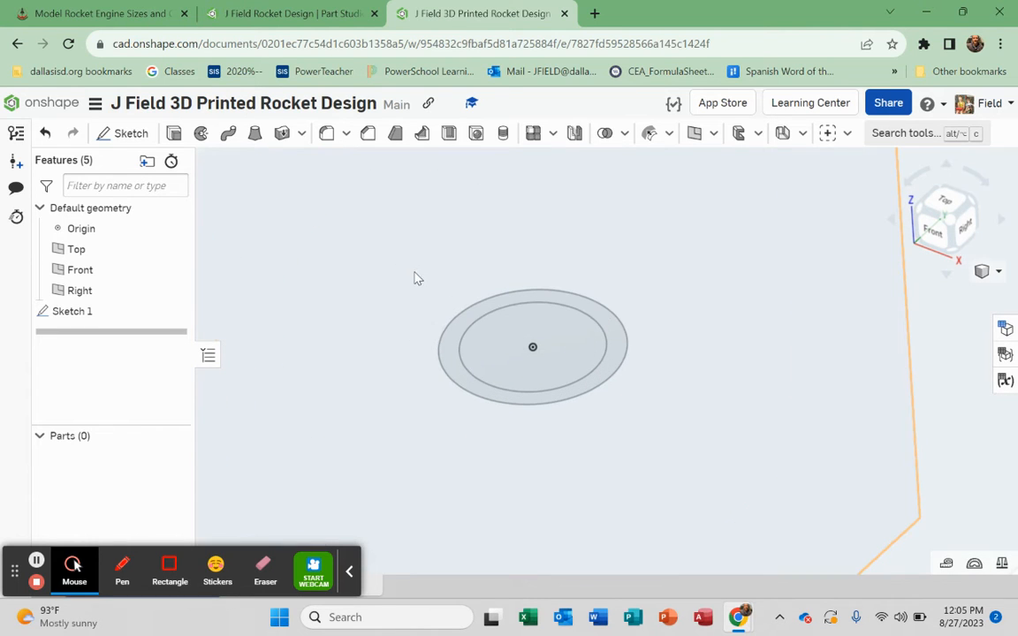
pyautogui.moveTo(174, 132)
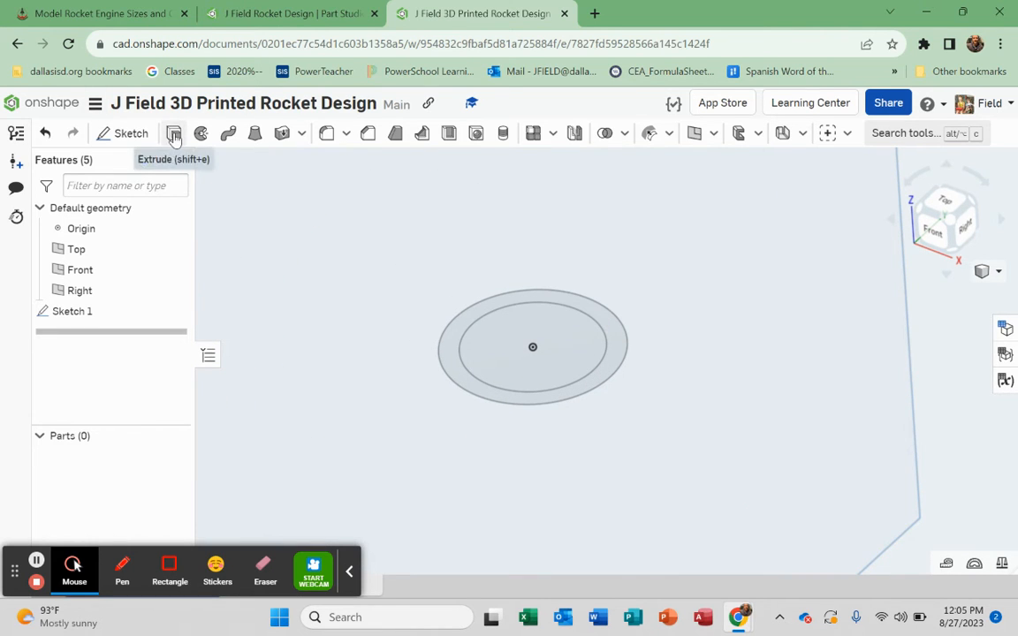
# Step: Extrude the Sketch 1 ring region 7 in into a tall tube
pyautogui.click(174, 133)
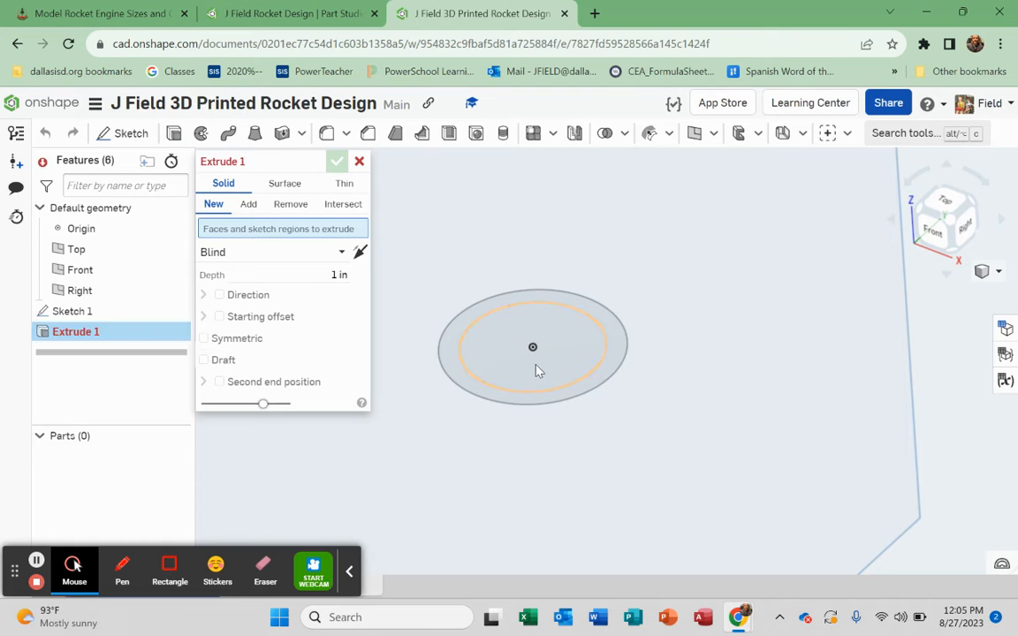
pyautogui.click(533, 346)
pyautogui.write('7')
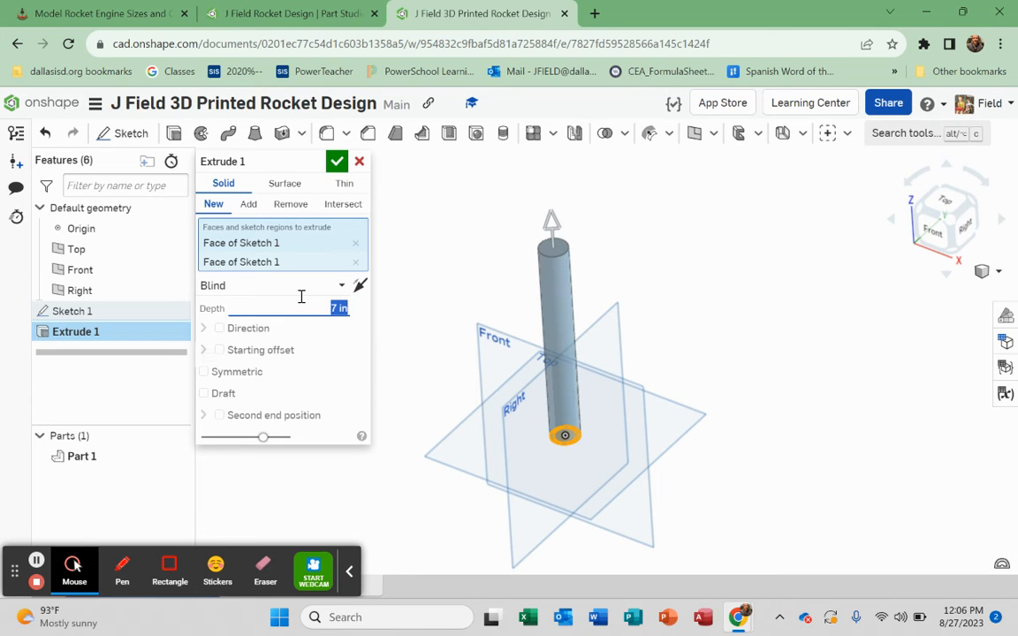
pyautogui.moveTo(581, 425)
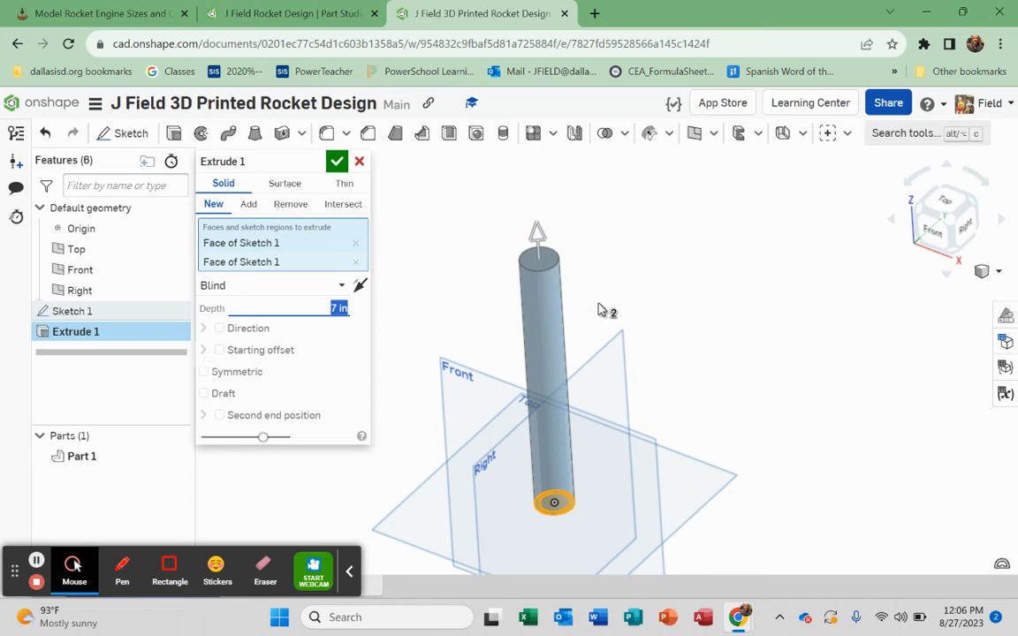
pyautogui.moveTo(308, 315)
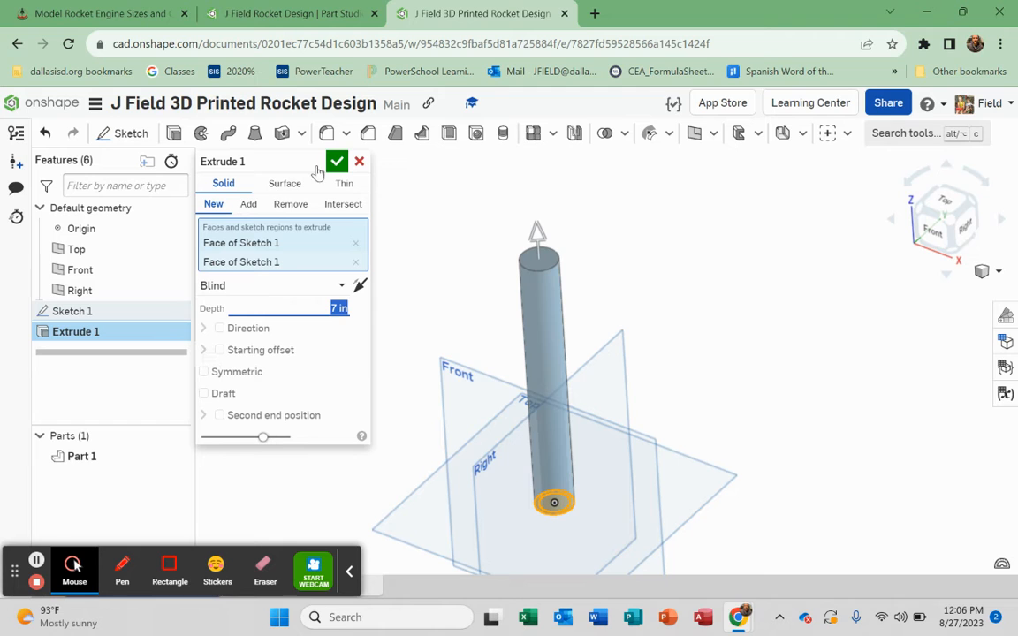
pyautogui.click(337, 161)
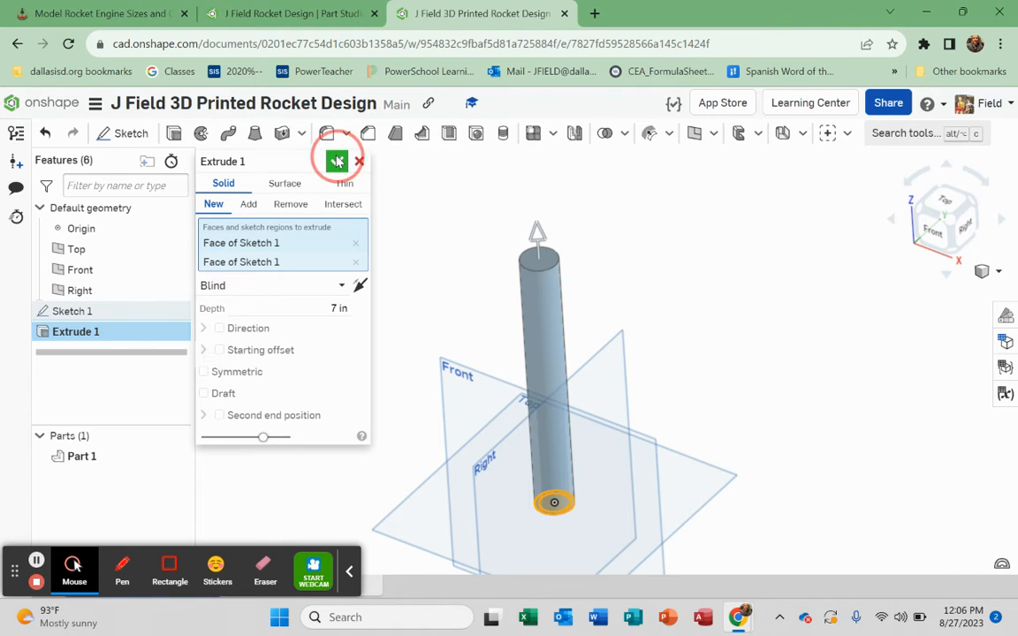
# Step: Accept the extrusion as Part 1 and start Sketch 2 on the Front plane
pyautogui.click(337, 161)
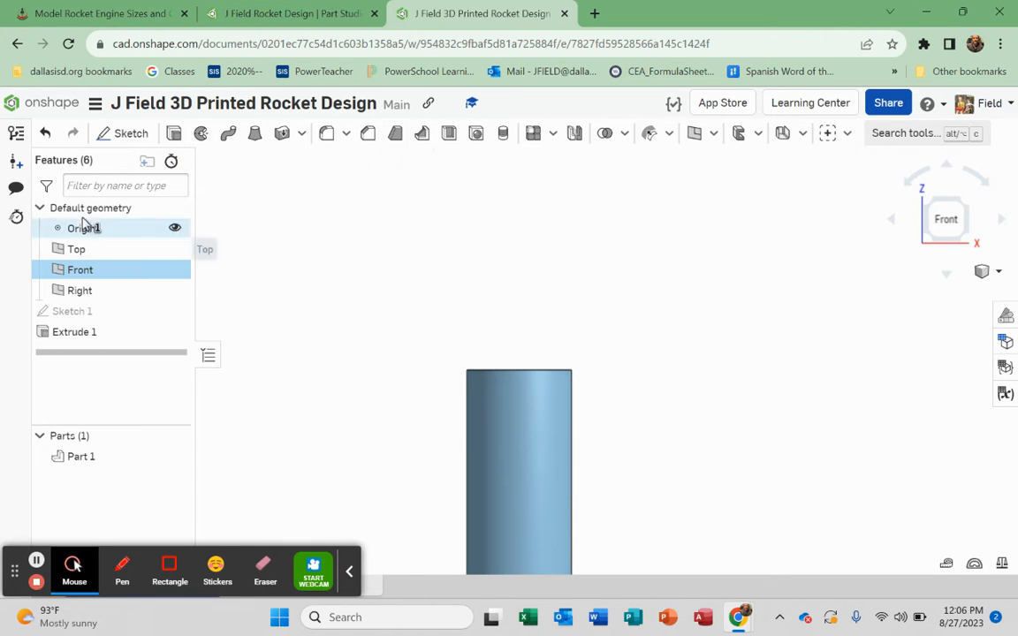
pyautogui.click(130, 133)
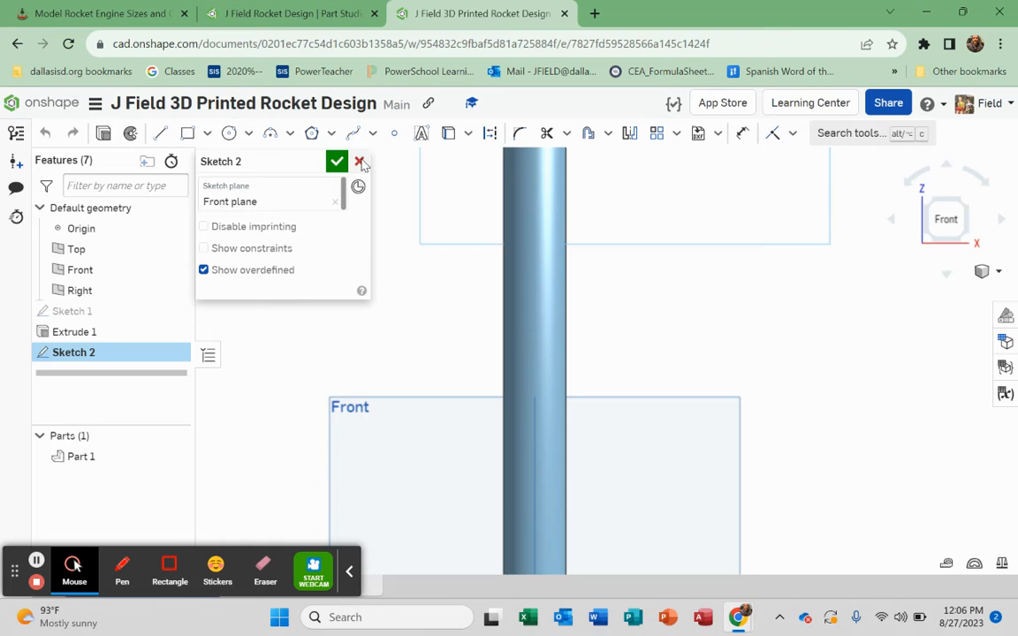
# Step: Draw a vertical line upward from the midpoint of the tube's top edge
pyautogui.click(362, 162)
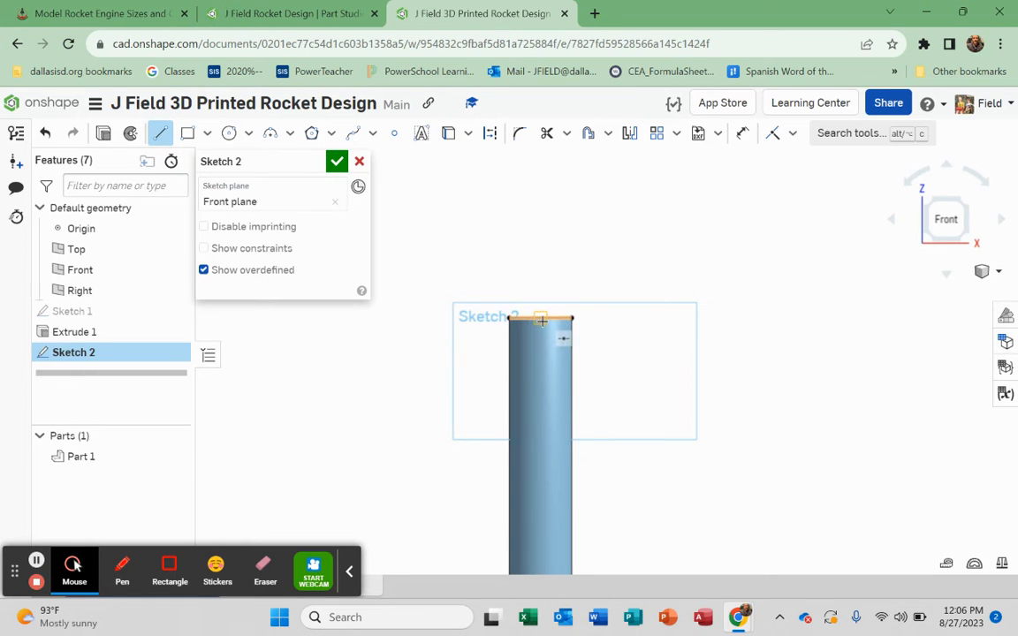
pyautogui.moveTo(543, 316); pyautogui.dragTo(544, 201)
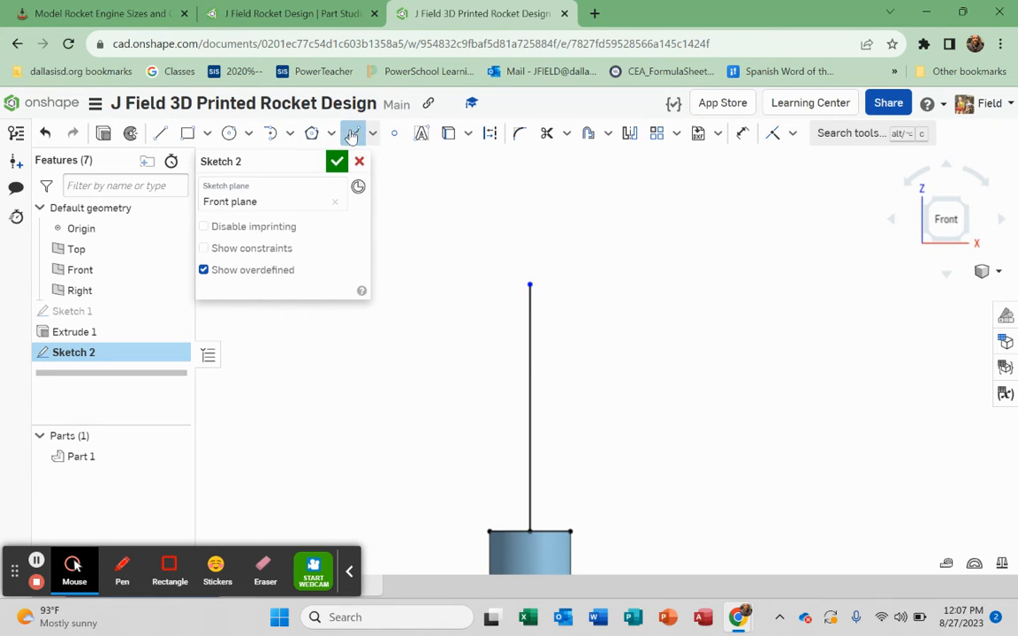
# Step: Draw a spline from the tube edge to the line top and bulge it outward
pyautogui.click(353, 132)
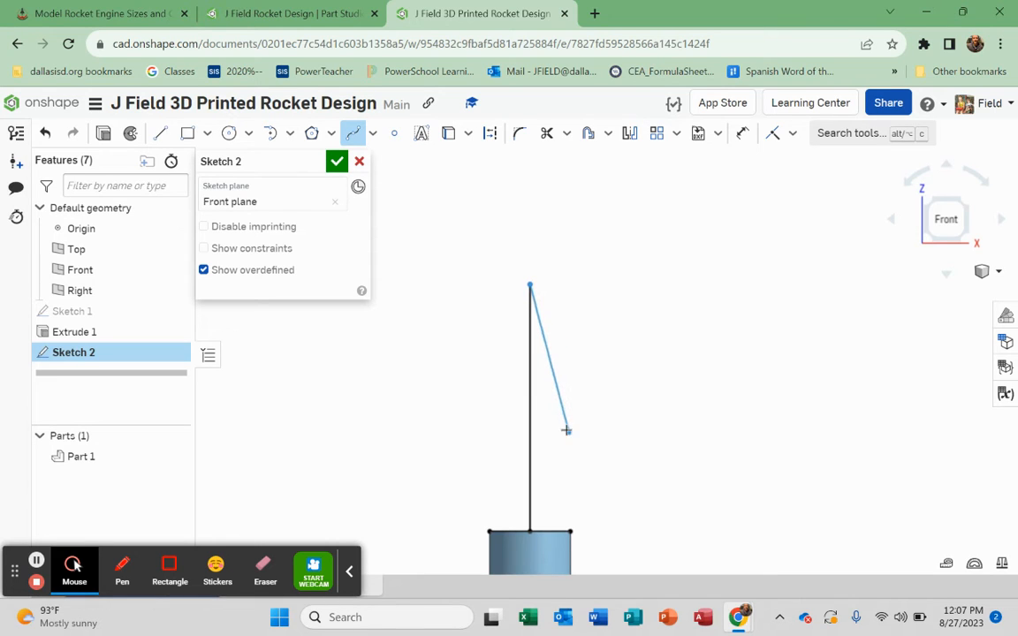
pyautogui.moveTo(566, 430); pyautogui.dragTo(570, 532)
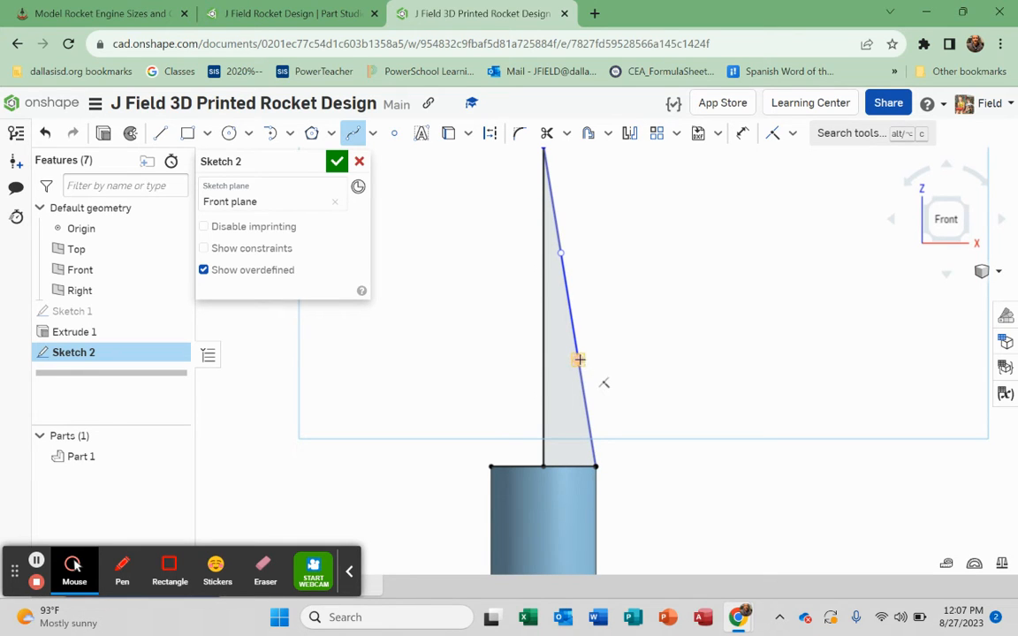
pyautogui.moveTo(579, 360); pyautogui.dragTo(638, 437)
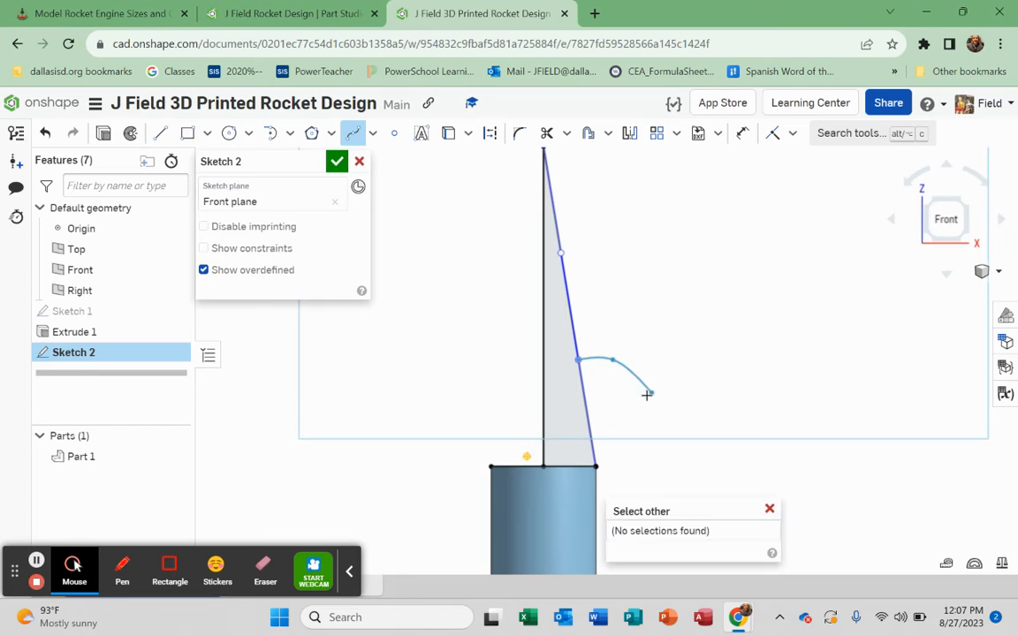
pyautogui.rightClick(646, 395)
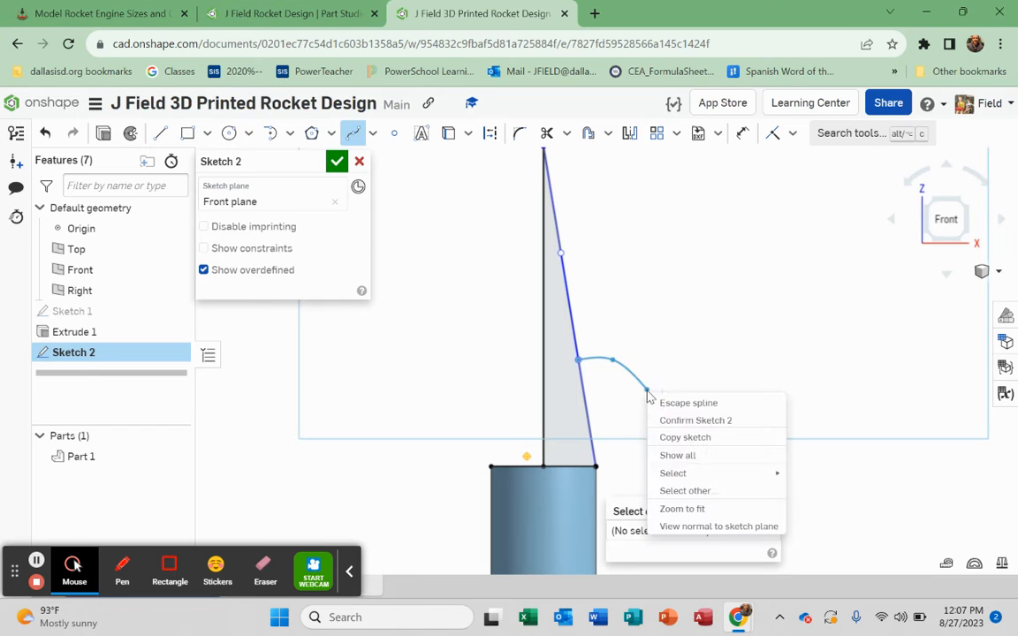
pyautogui.moveTo(688, 403)
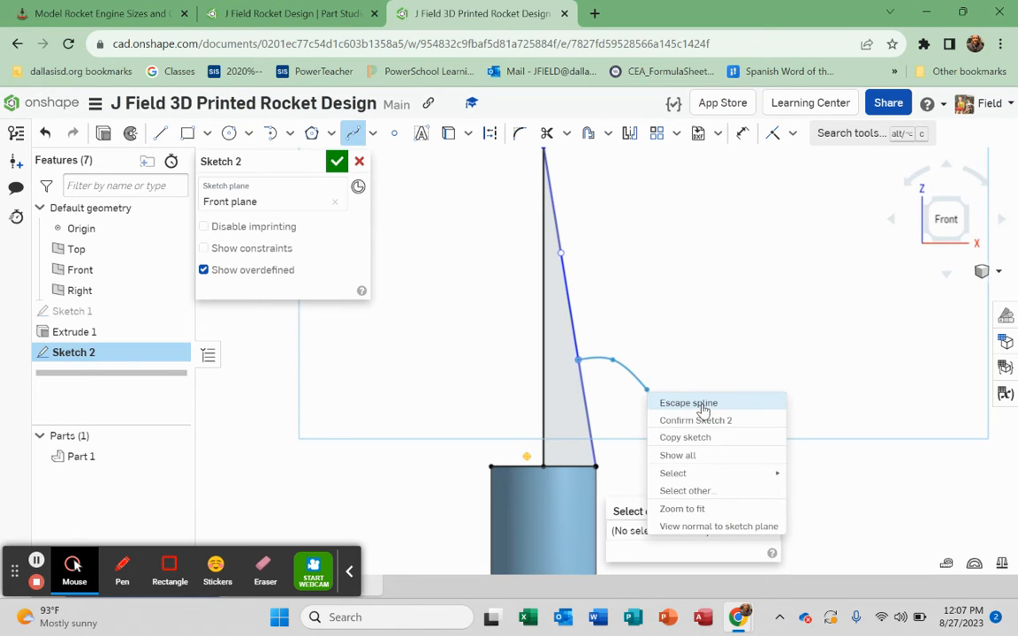
pyautogui.click(689, 403)
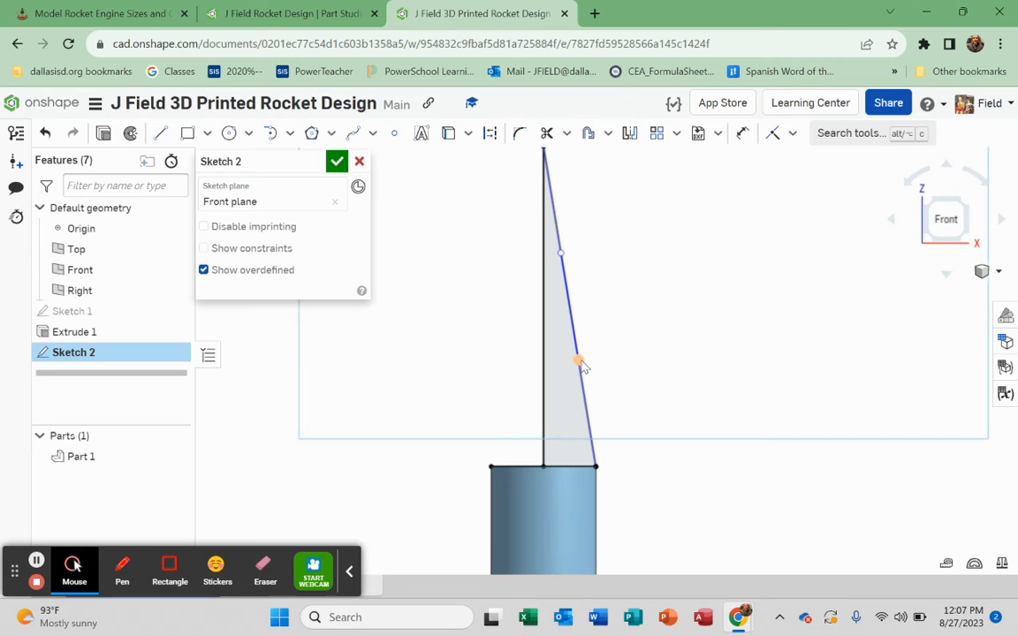
pyautogui.moveTo(579, 362); pyautogui.dragTo(601, 358)
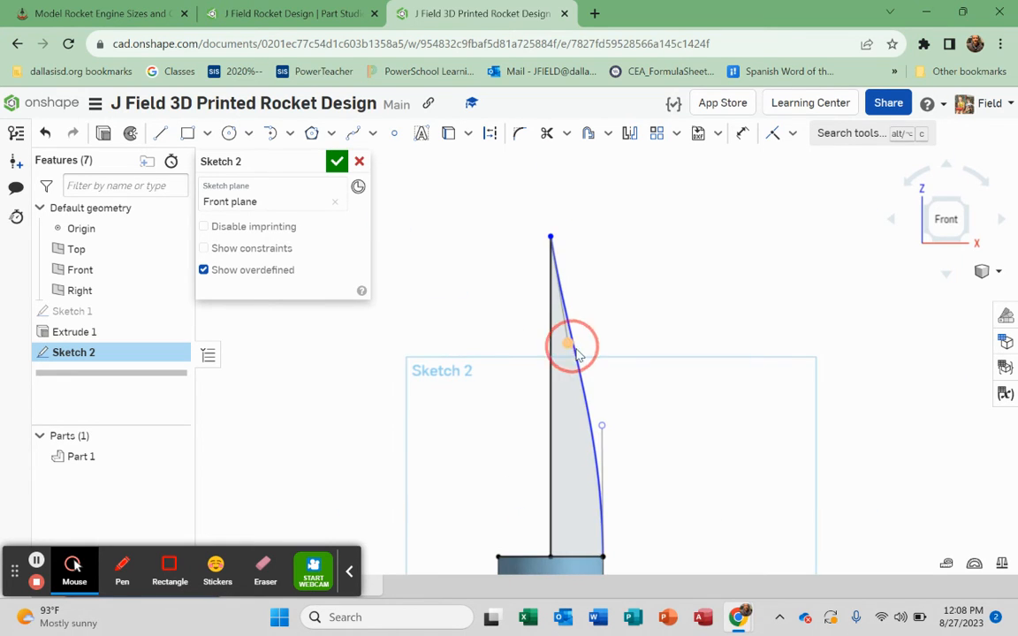
pyautogui.moveTo(568, 343); pyautogui.dragTo(591, 353)
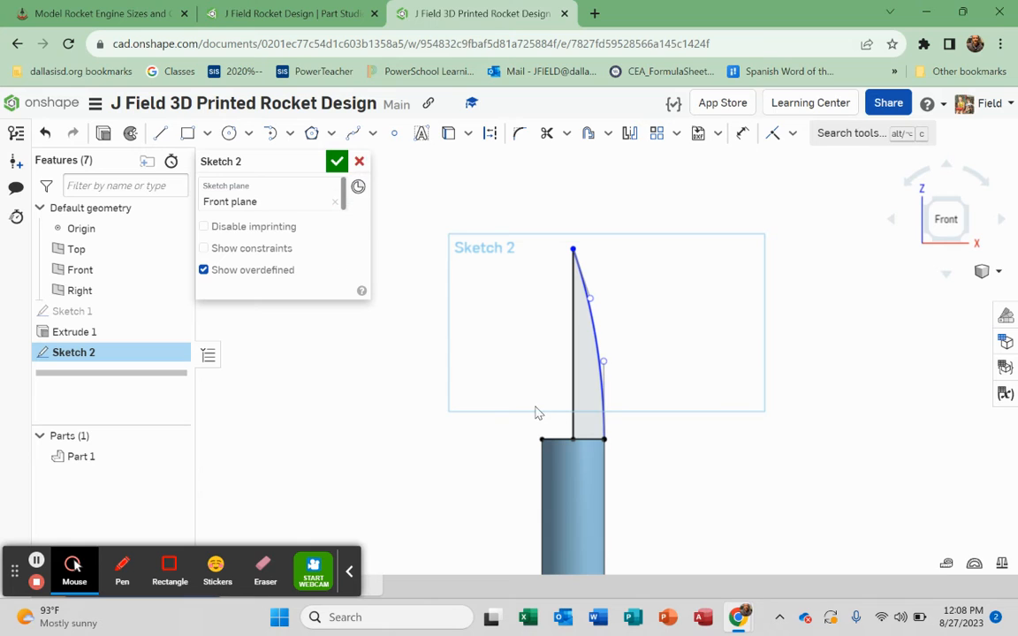
pyautogui.moveTo(554, 429)
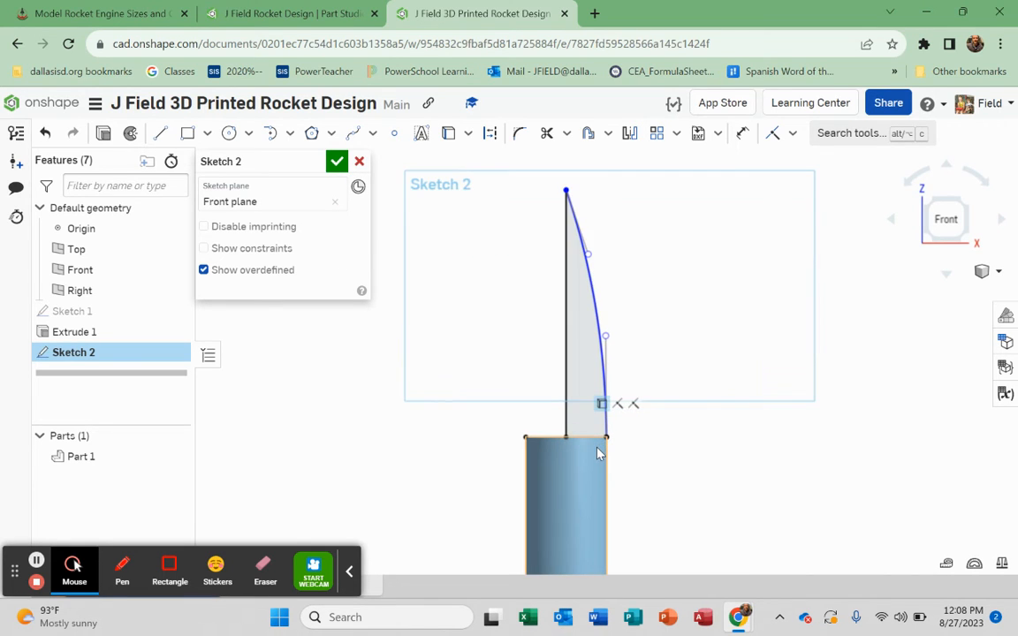
pyautogui.moveTo(590, 466)
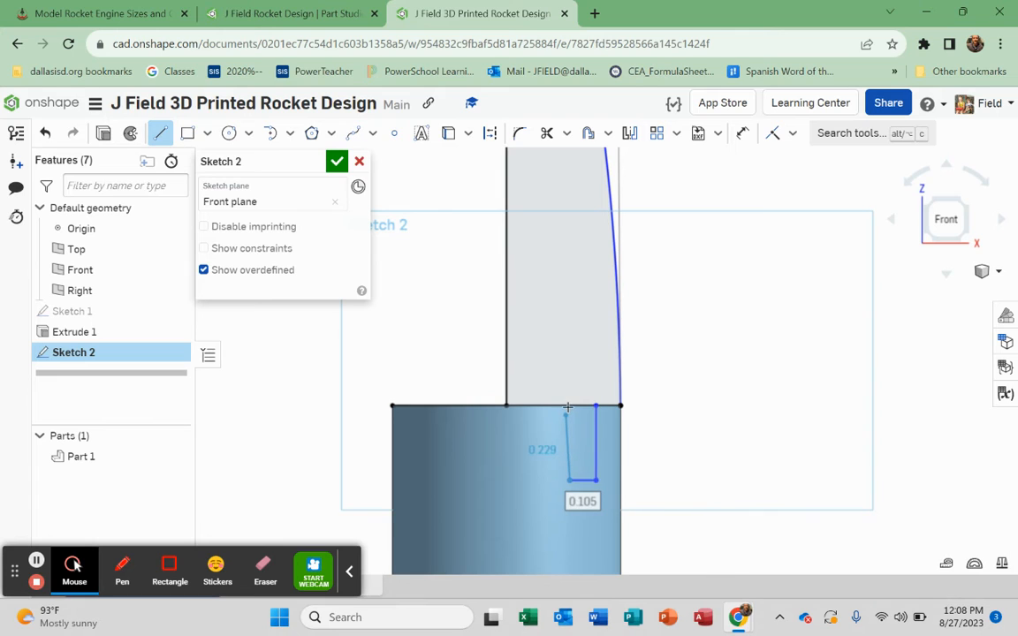
# Step: Close a small rectangle at the body top, dimensioned 0.1 inset, 0.1 wide, 0.5 deep
pyautogui.click(568, 405)
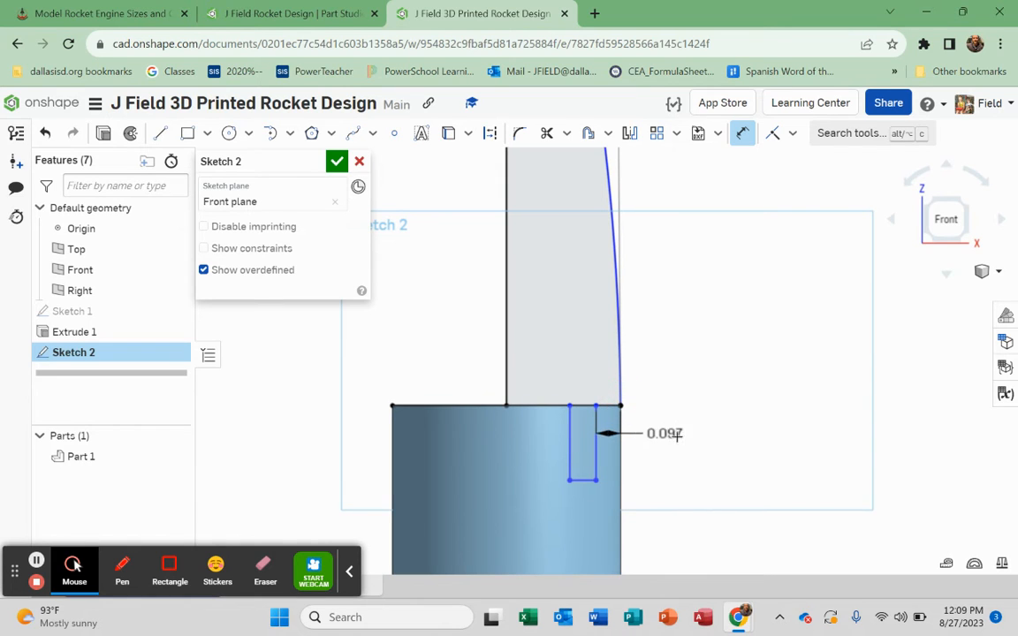
pyautogui.doubleClick(662, 434)
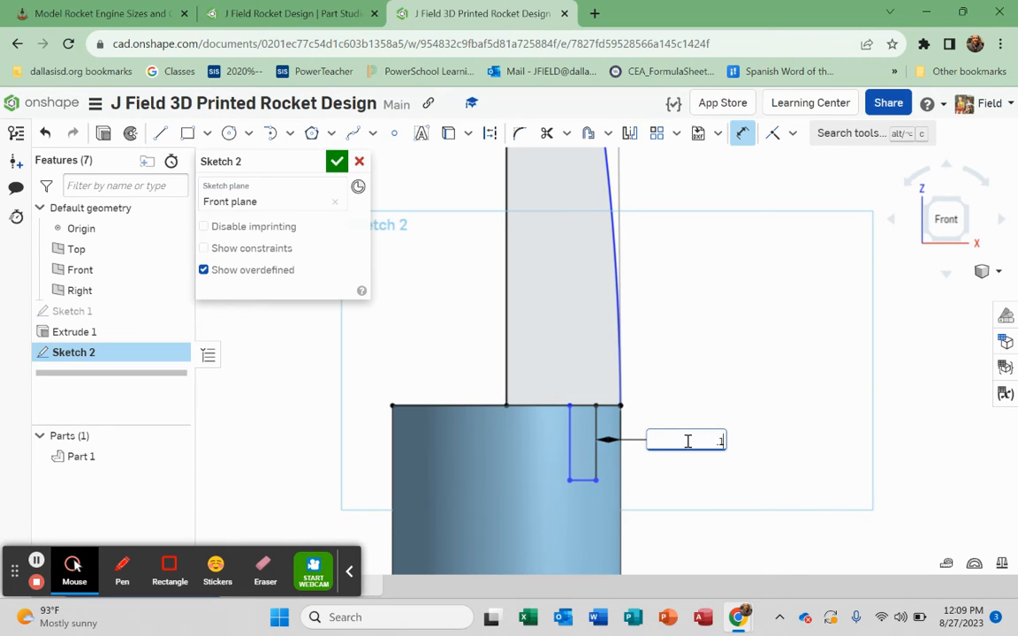
pyautogui.write('0.1')
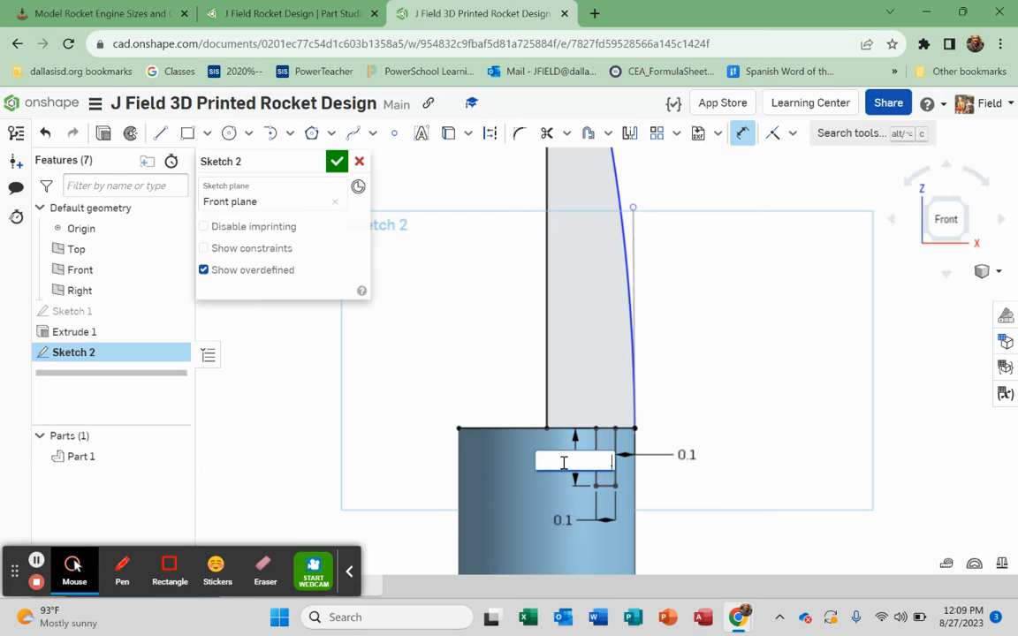
pyautogui.write('0.3')
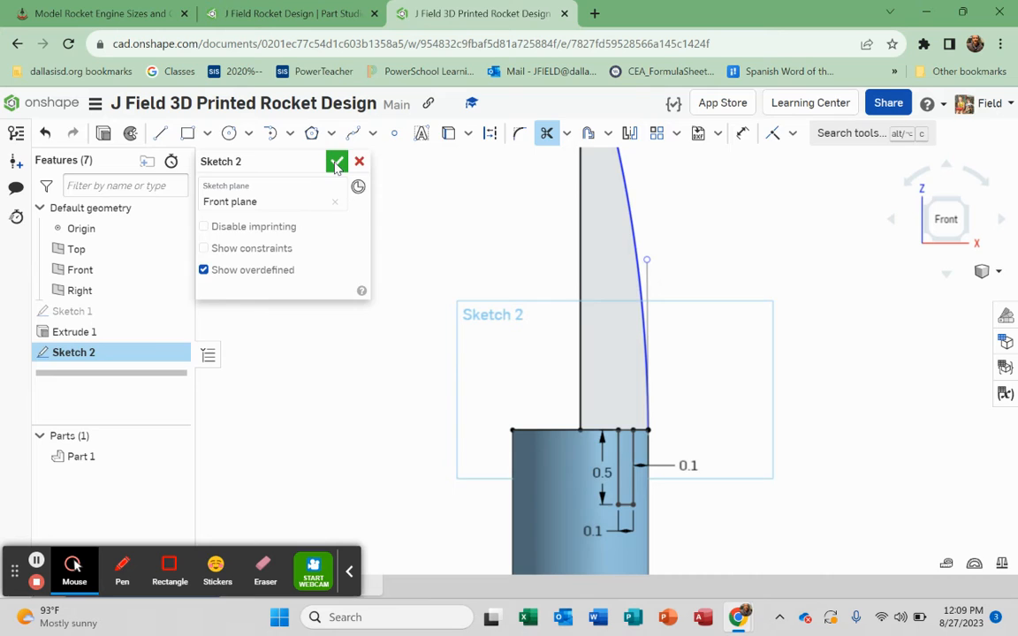
# Step: Revolve Sketch 2 about its centre edge into a separate new nose cone part
pyautogui.click(336, 162)
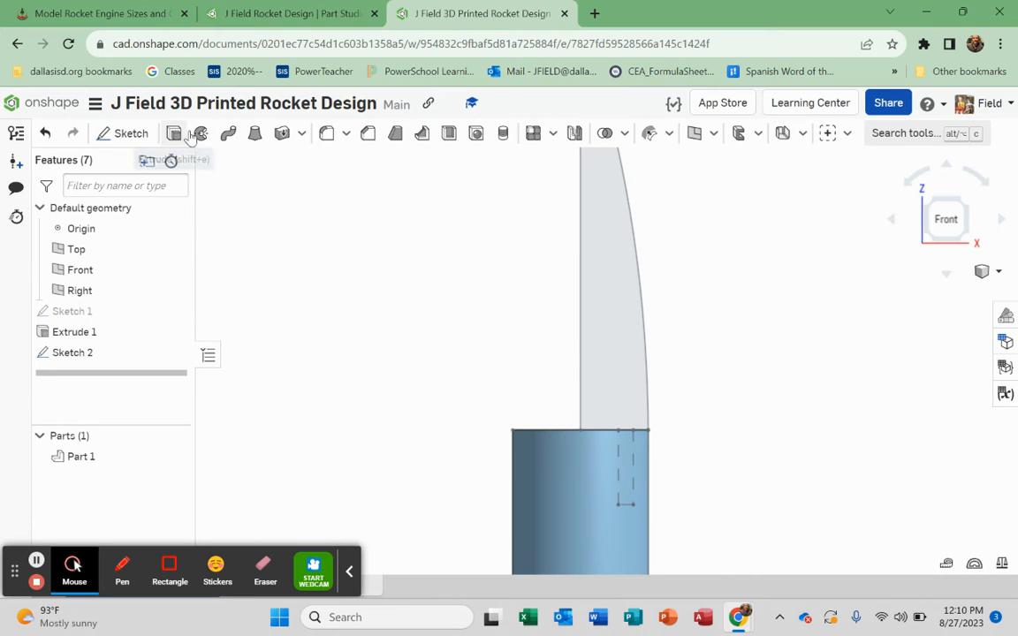
pyautogui.moveTo(198, 133)
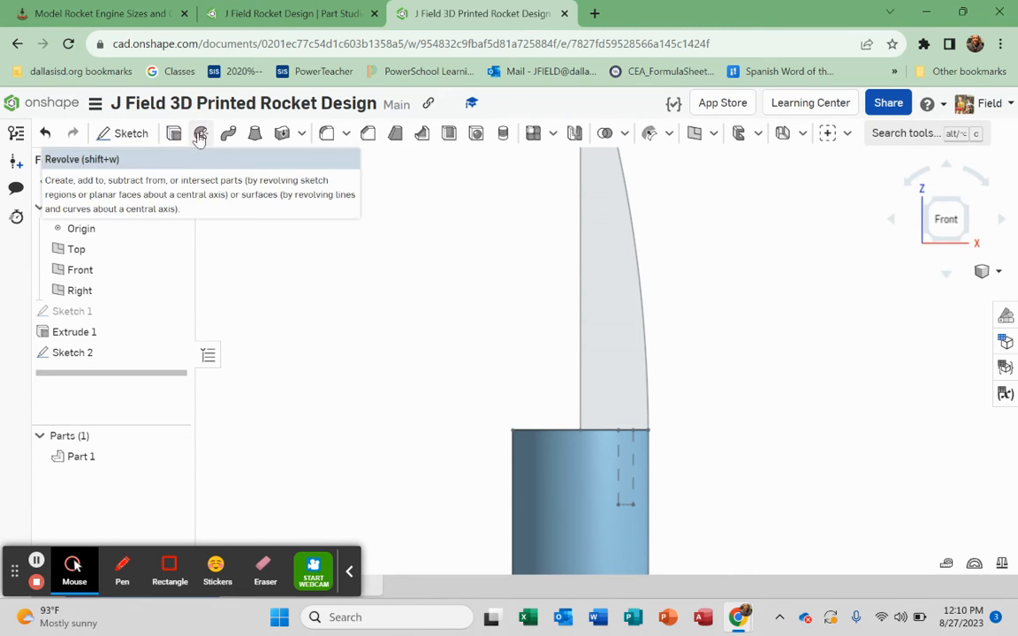
pyautogui.click(200, 133)
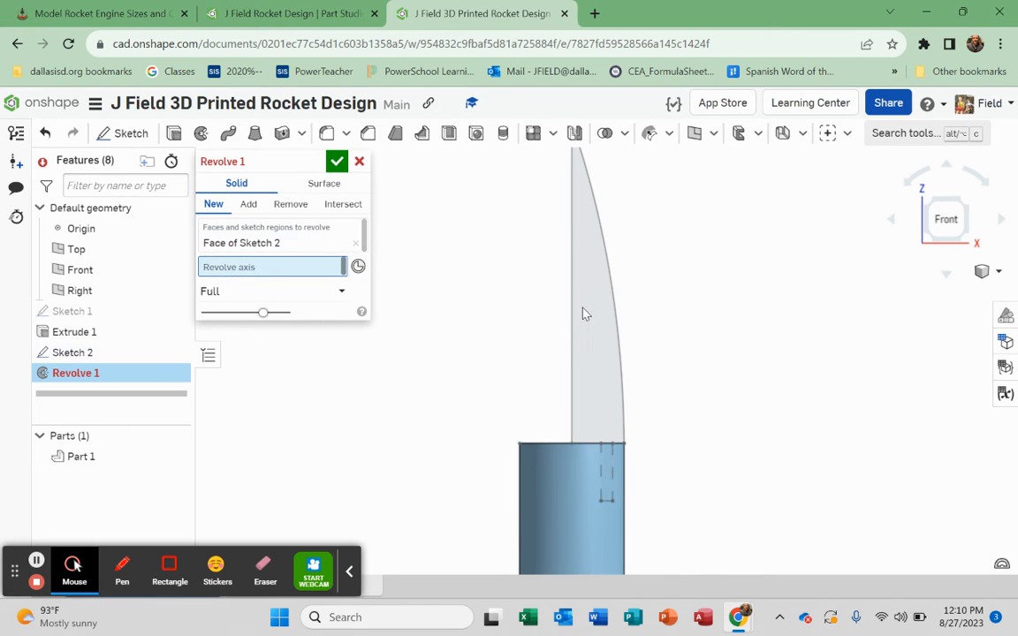
pyautogui.click(575, 419)
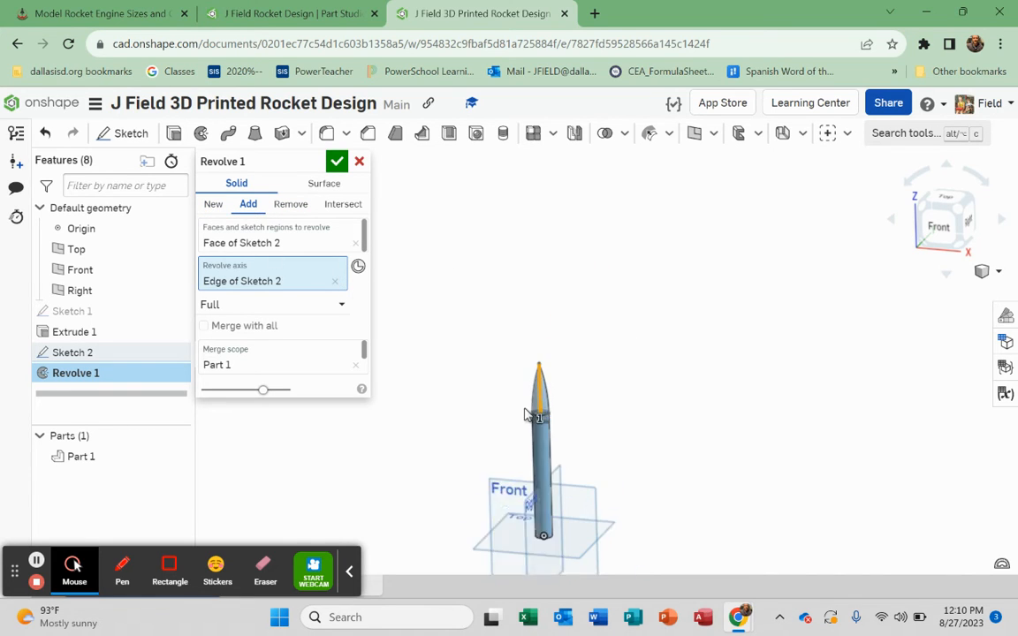
pyautogui.click(213, 204)
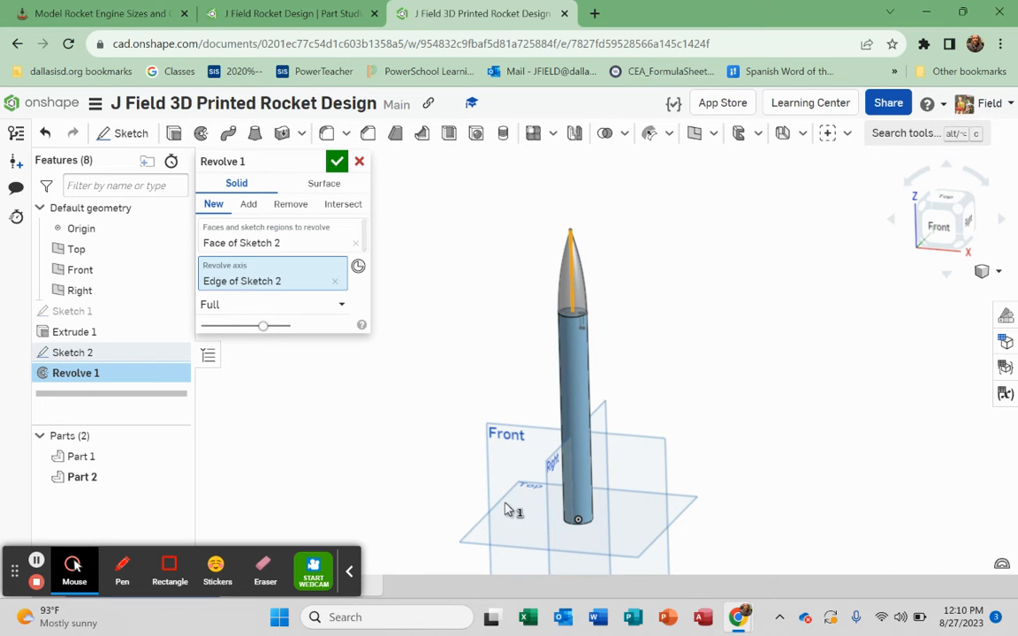
pyautogui.moveTo(410, 474)
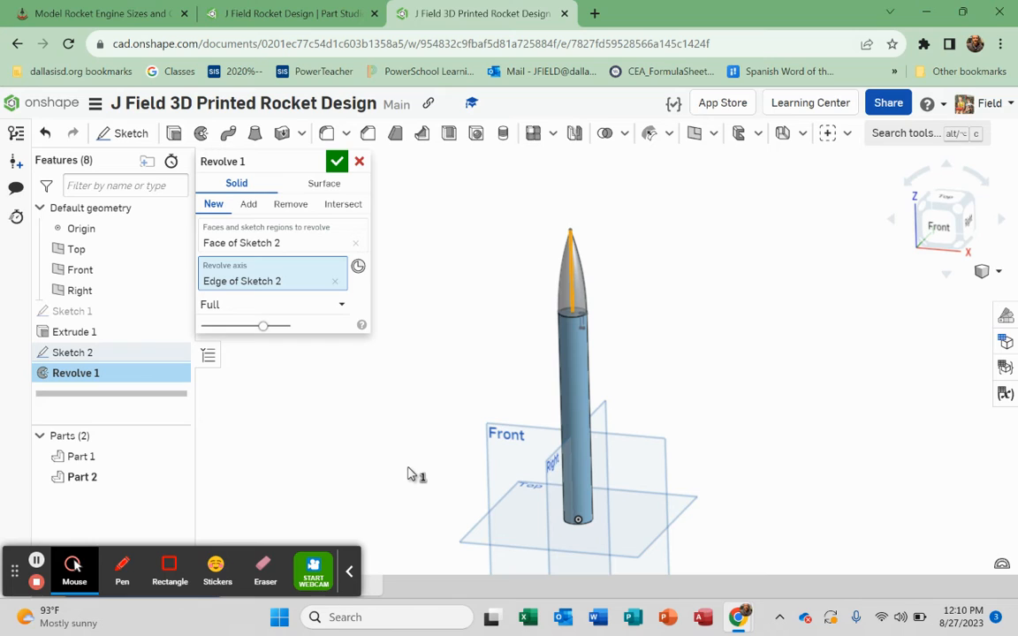
pyautogui.moveTo(338, 305)
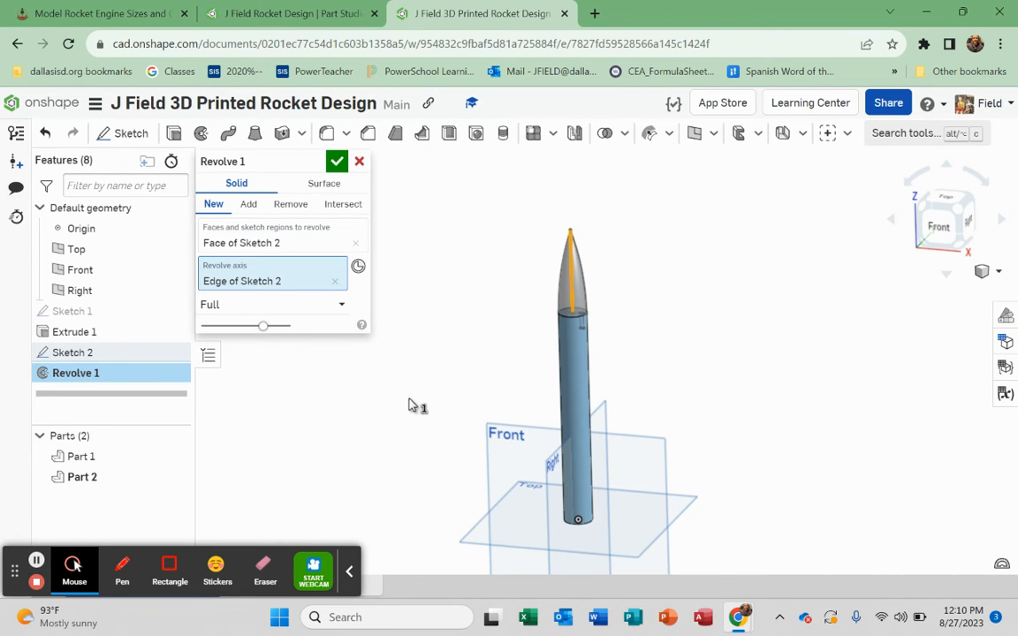
pyautogui.moveTo(406, 411)
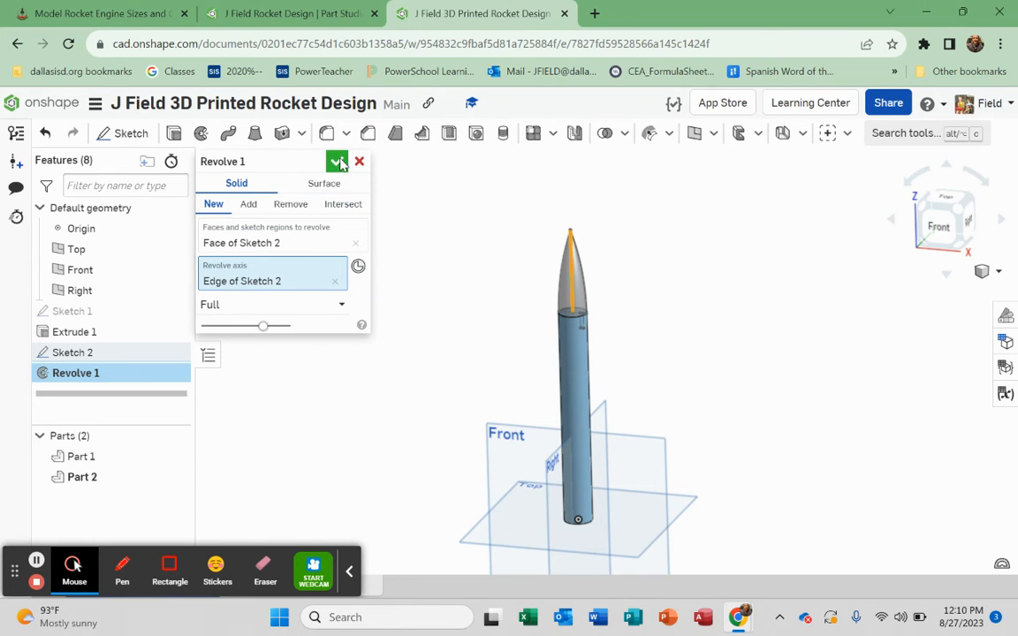
pyautogui.click(337, 161)
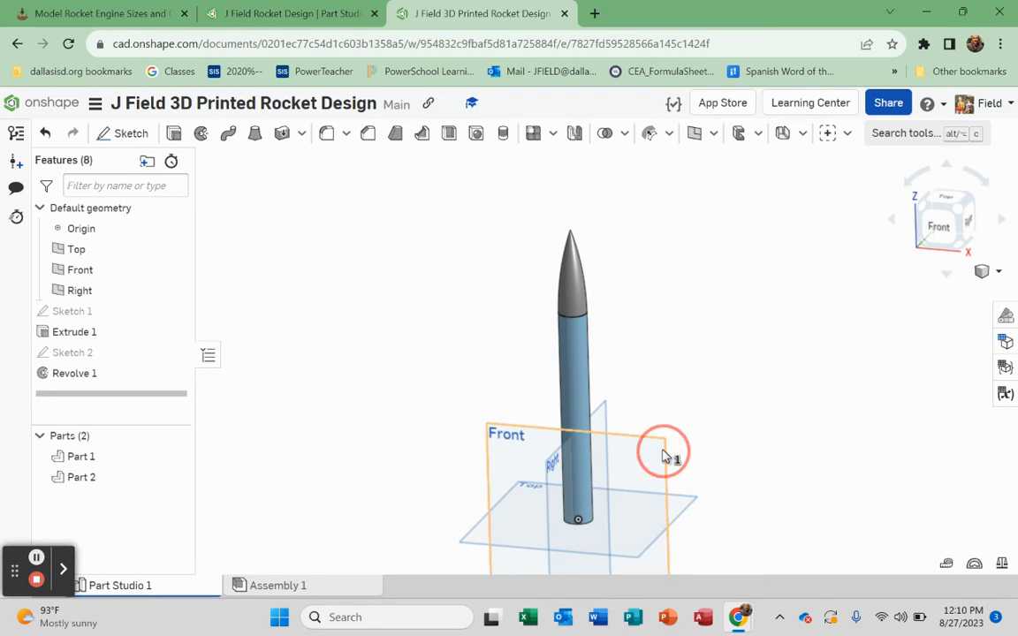
# Step: Create Sketch 3 on the Front plane, then view the J Field Rocket Design reference
pyautogui.click(662, 450)
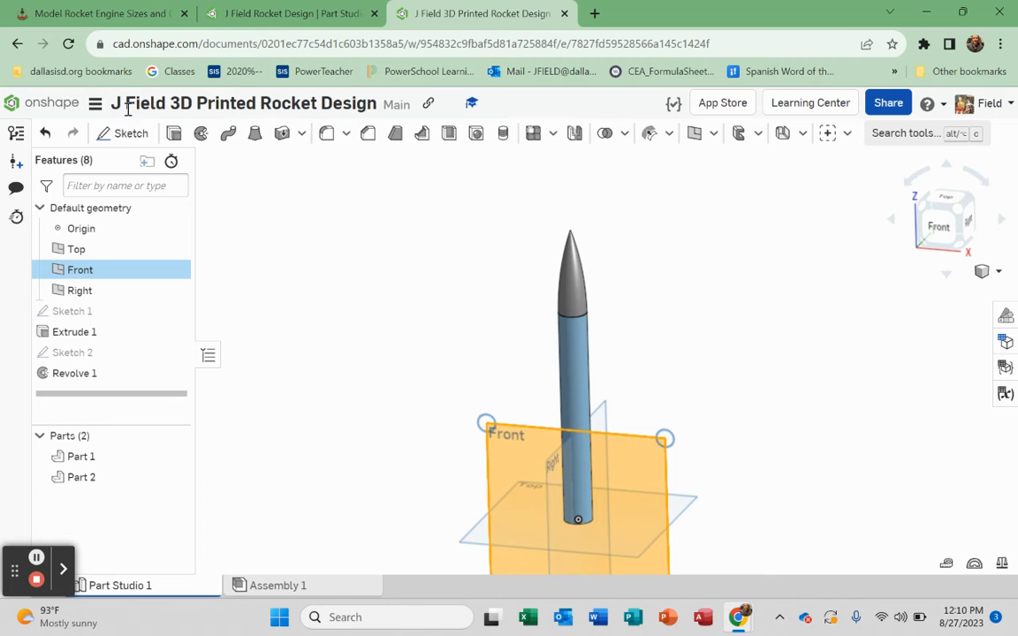
pyautogui.click(124, 132)
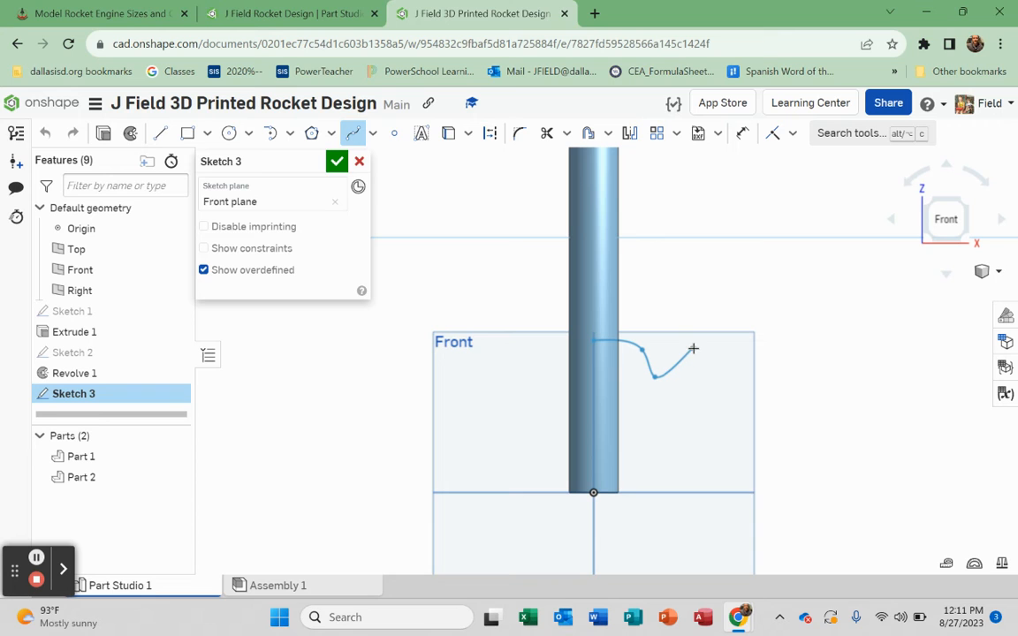
pyautogui.click(676, 337)
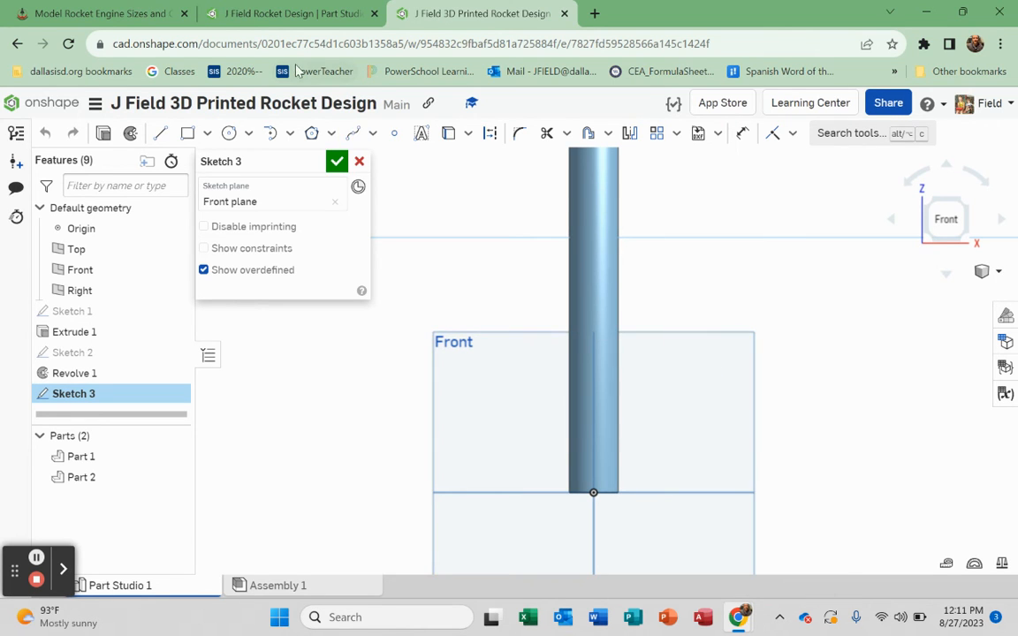
pyautogui.click(292, 14)
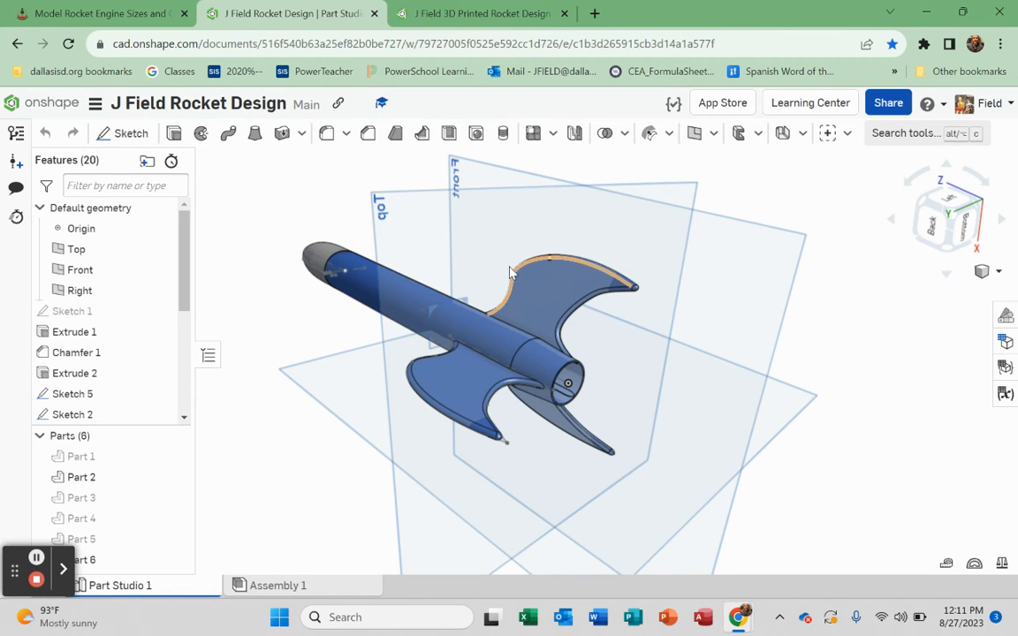
pyautogui.moveTo(522, 270)
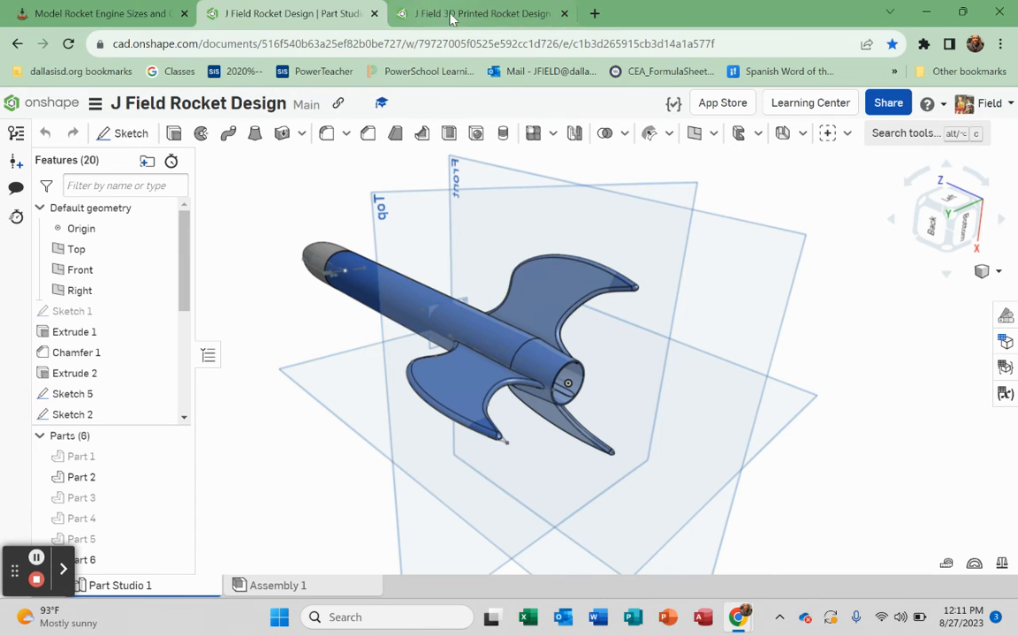
# Step: Go back to Sketch 3 in the J Field 3D Printed Rocket Design document
pyautogui.click(482, 14)
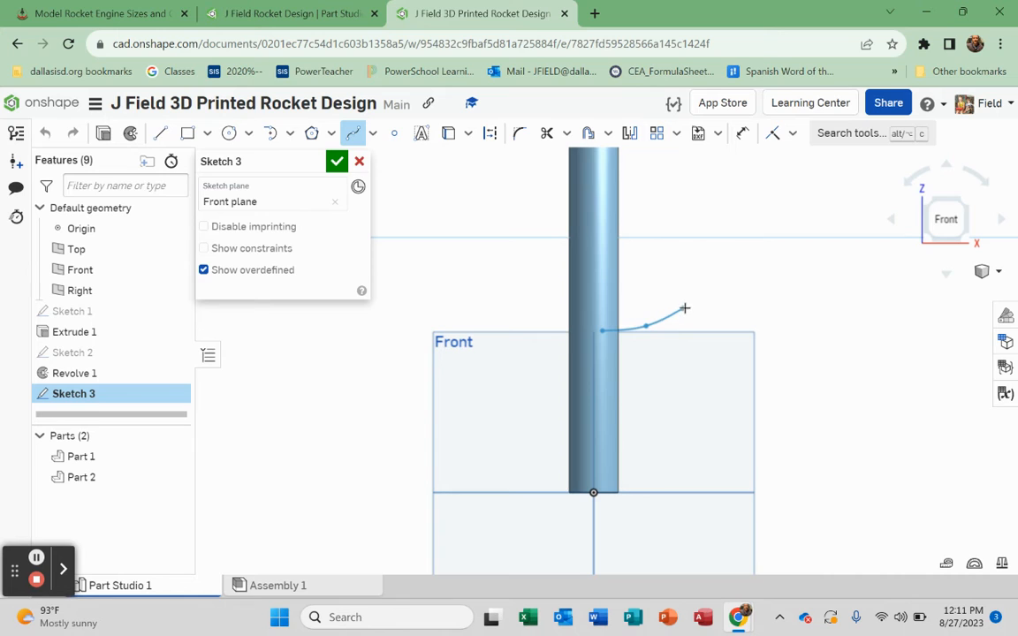
# Step: Draw a spline fin outline from the body tube's edge sweeping outward and down
pyautogui.click(720, 400)
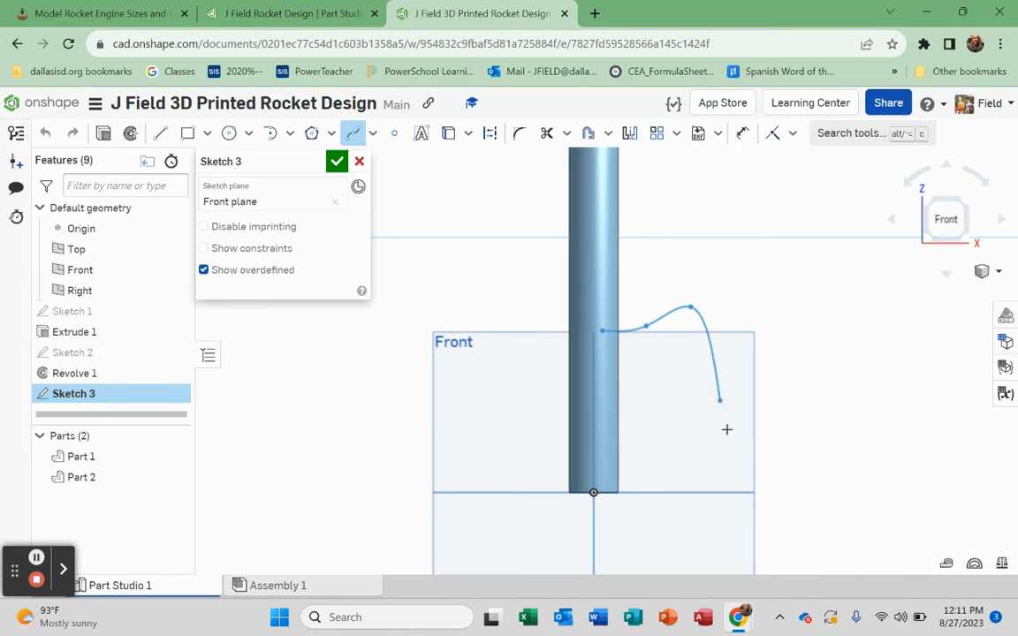
pyautogui.moveTo(719, 400); pyautogui.dragTo(744, 536)
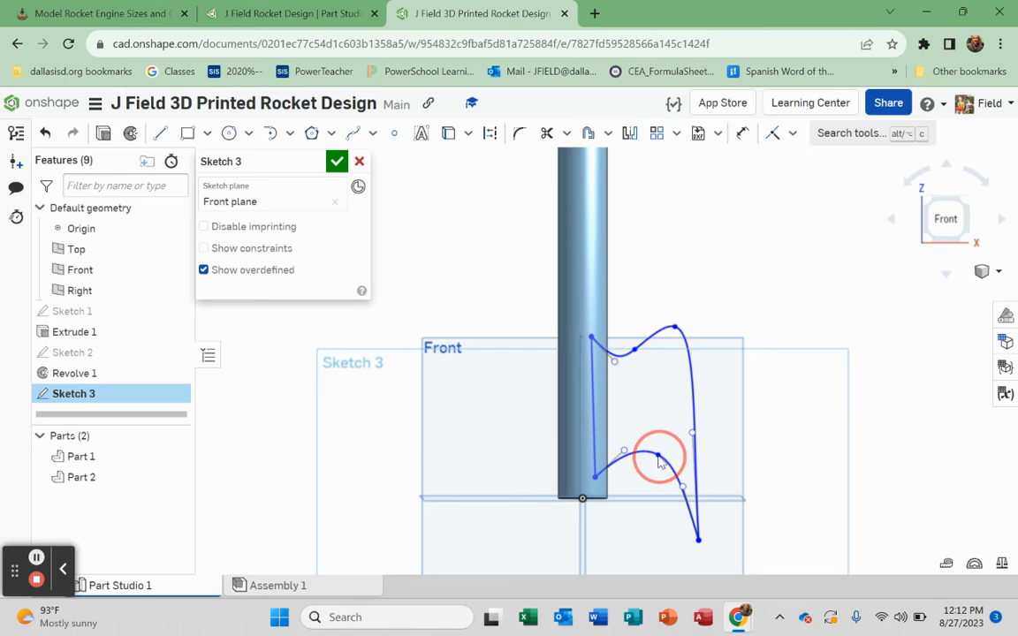
# Step: Reshape the fin spline's lower curve and accept Sketch 3
pyautogui.moveTo(658, 455); pyautogui.dragTo(685, 491)
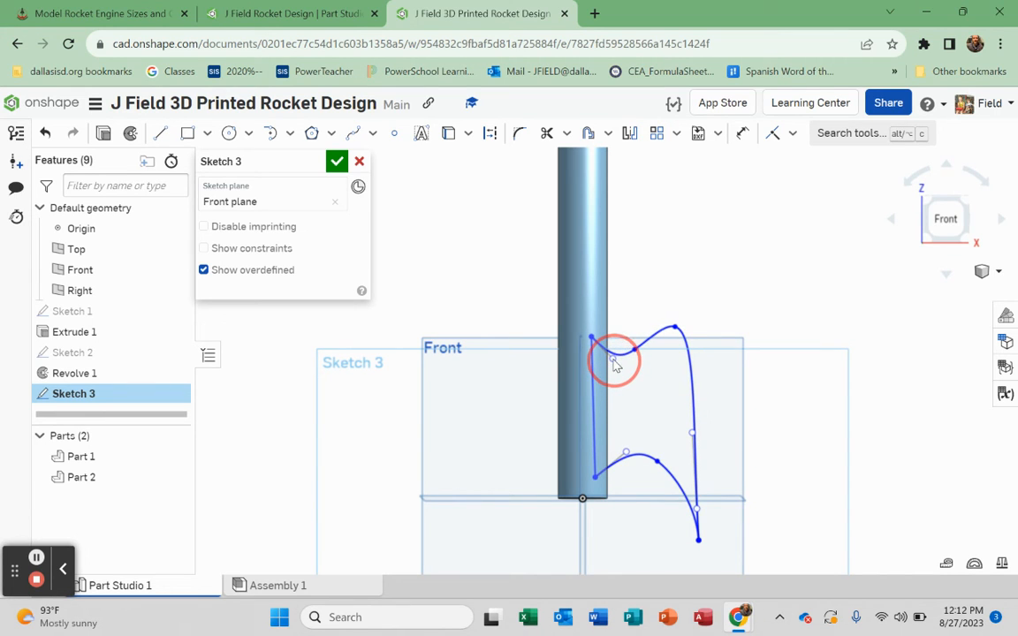
pyautogui.moveTo(617, 365)
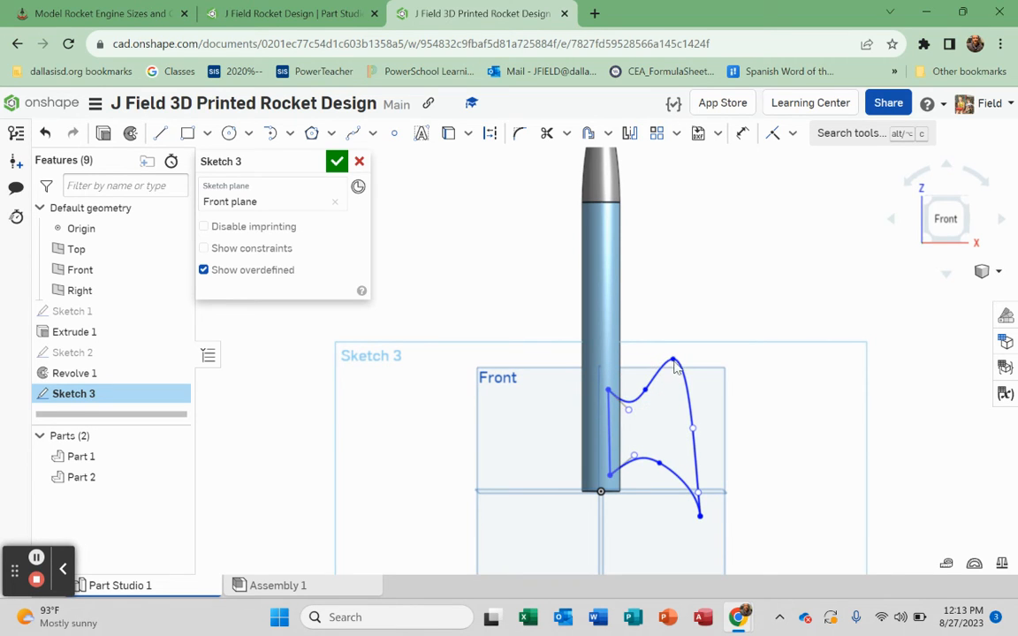
pyautogui.click(674, 385)
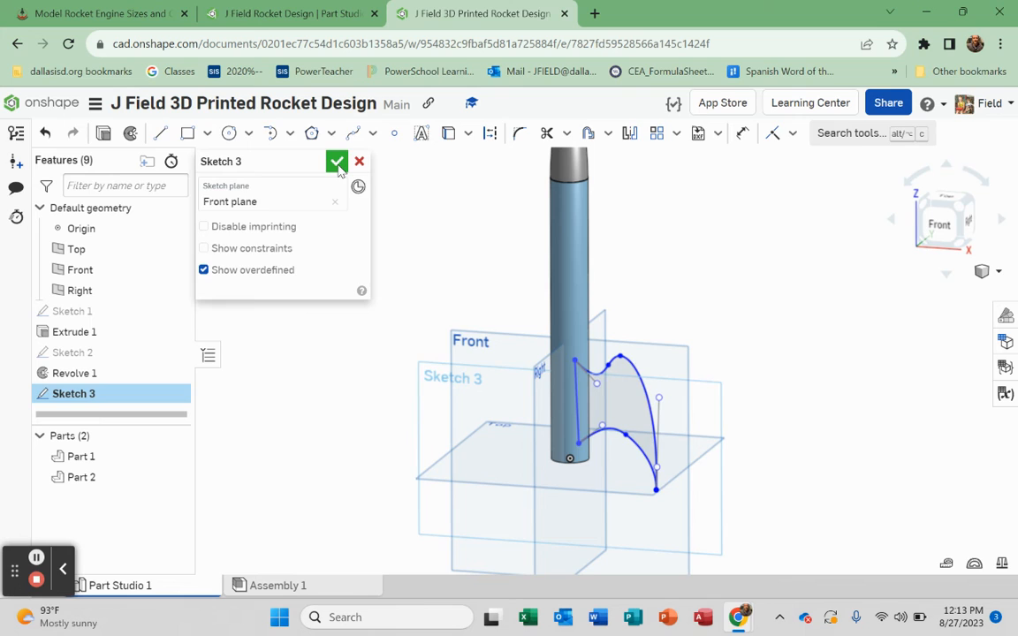
pyautogui.click(336, 162)
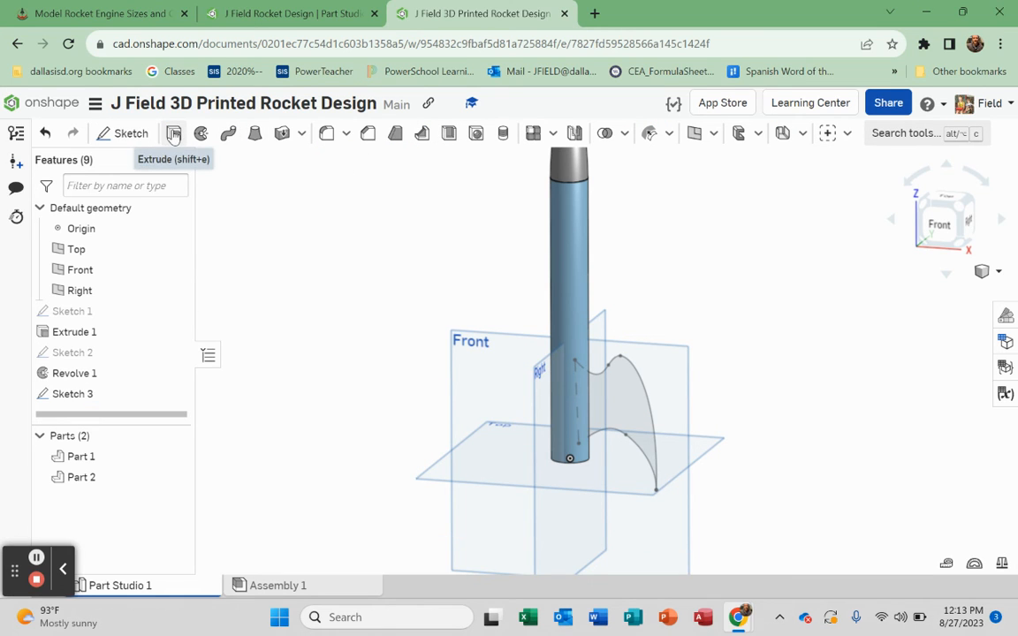
# Step: Extrude the fin sketch symmetrically to 0.075 in as a new separate part
pyautogui.click(174, 133)
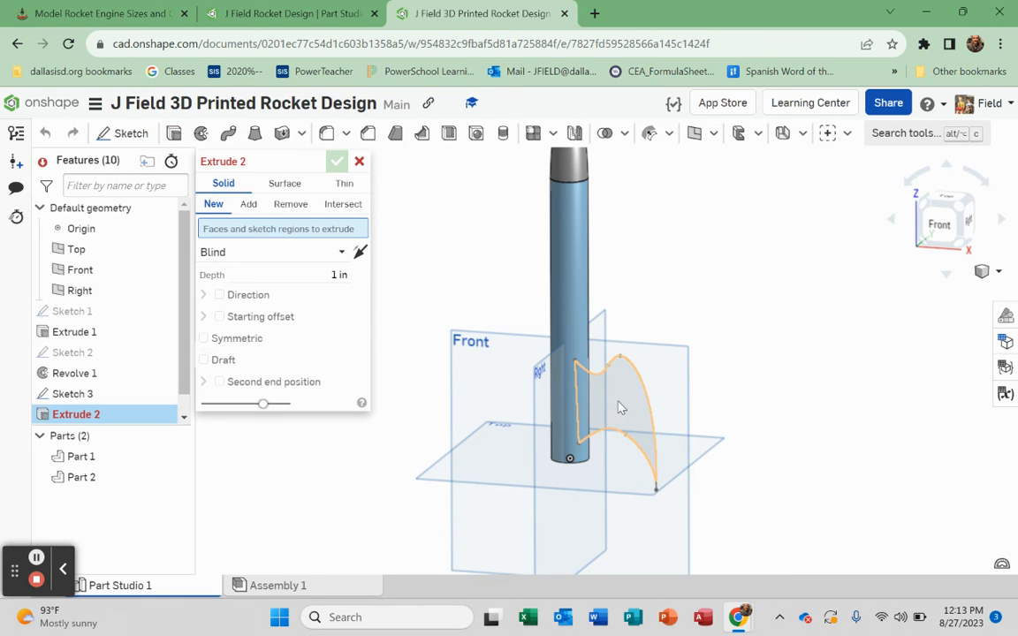
pyautogui.moveTo(638, 401)
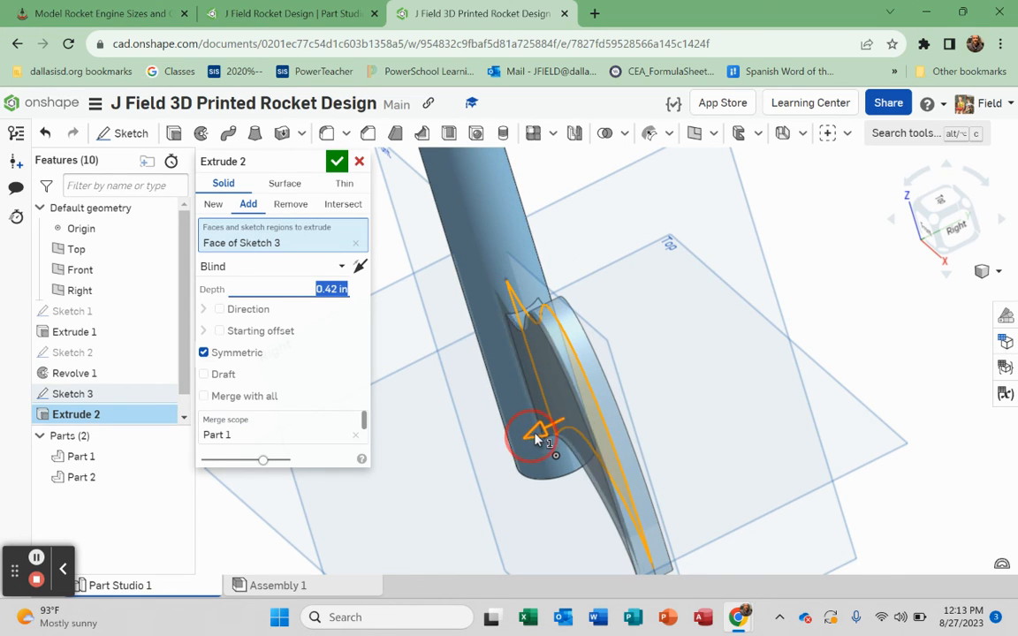
pyautogui.write('0.2 in')
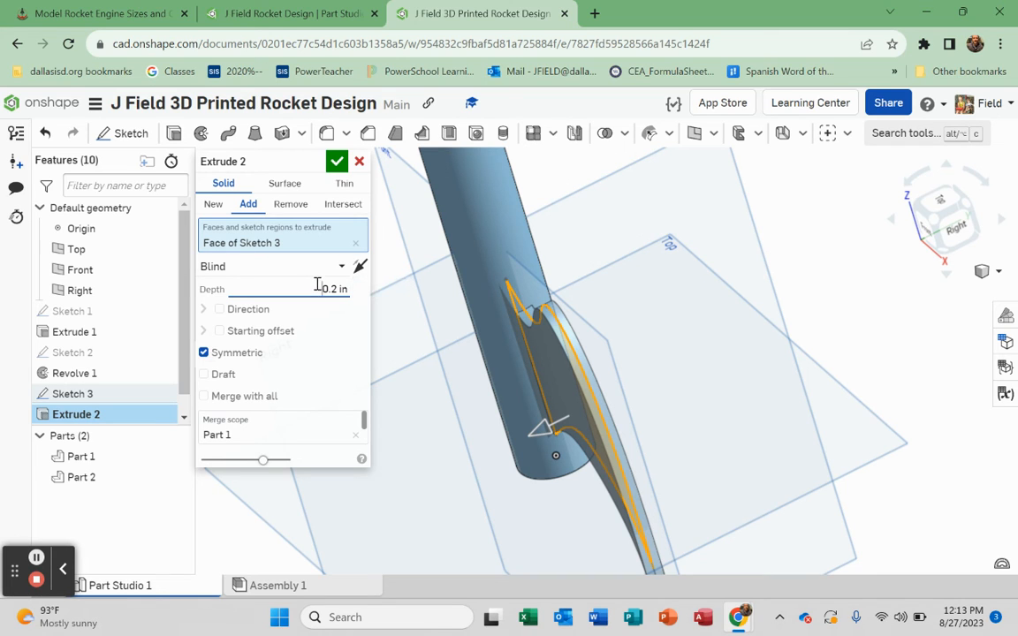
pyautogui.moveTo(355, 296)
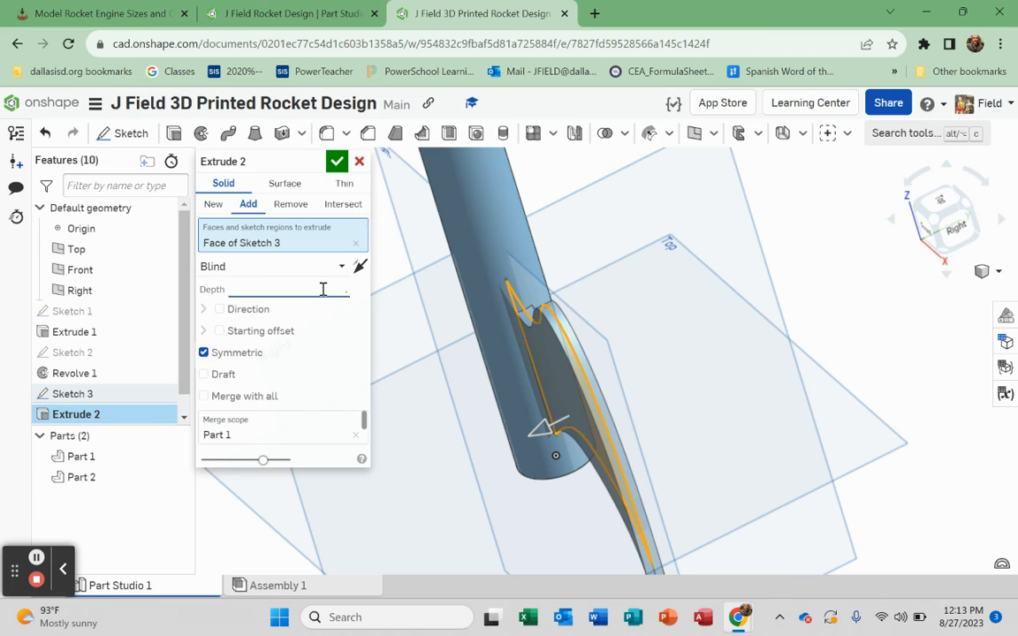
pyautogui.write('.75 in')
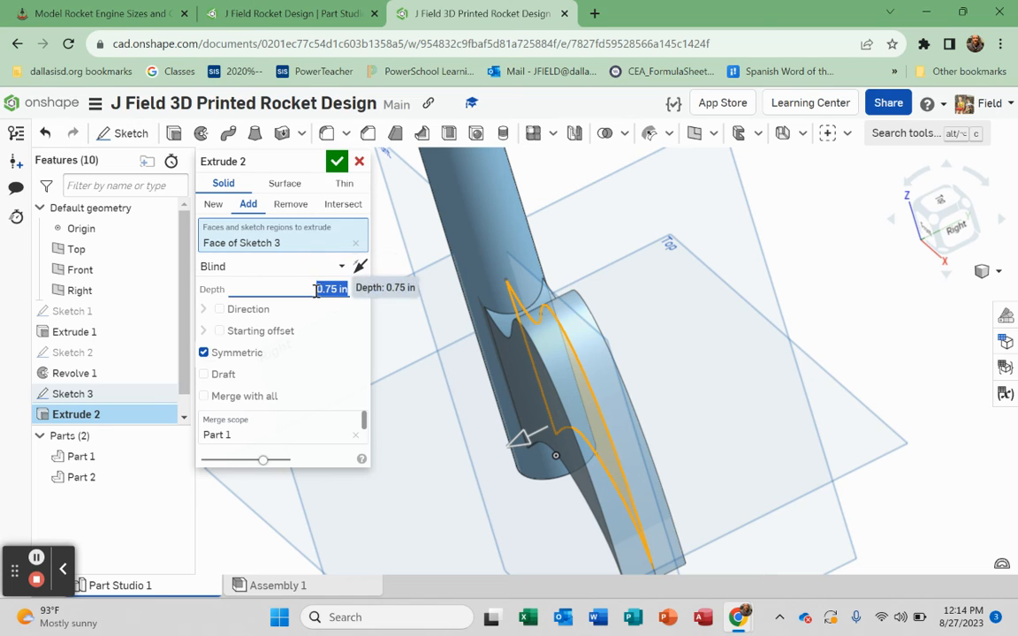
pyautogui.write('.07')
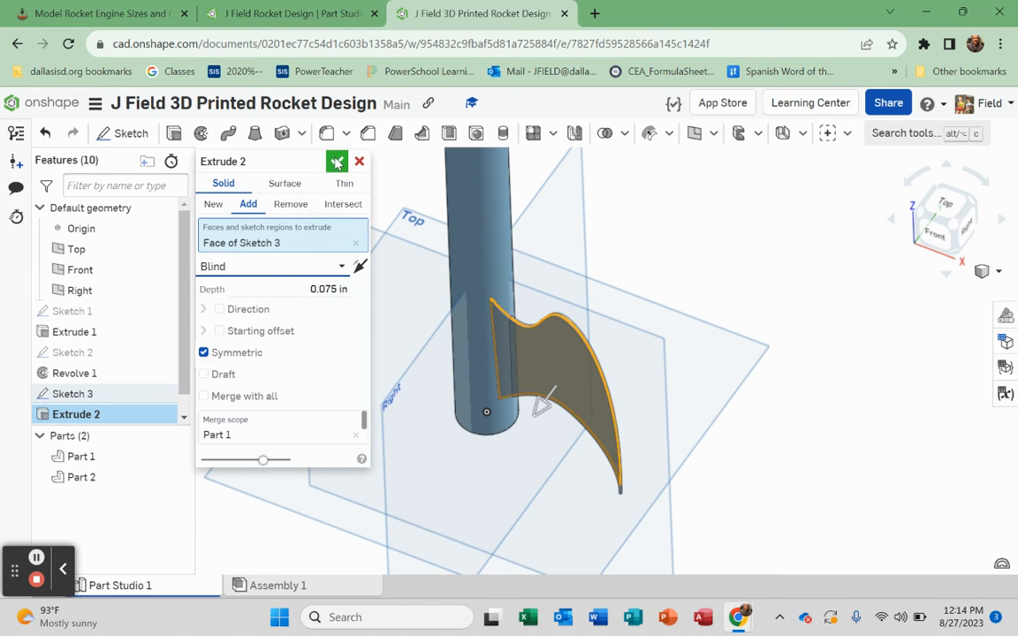
pyautogui.click(213, 204)
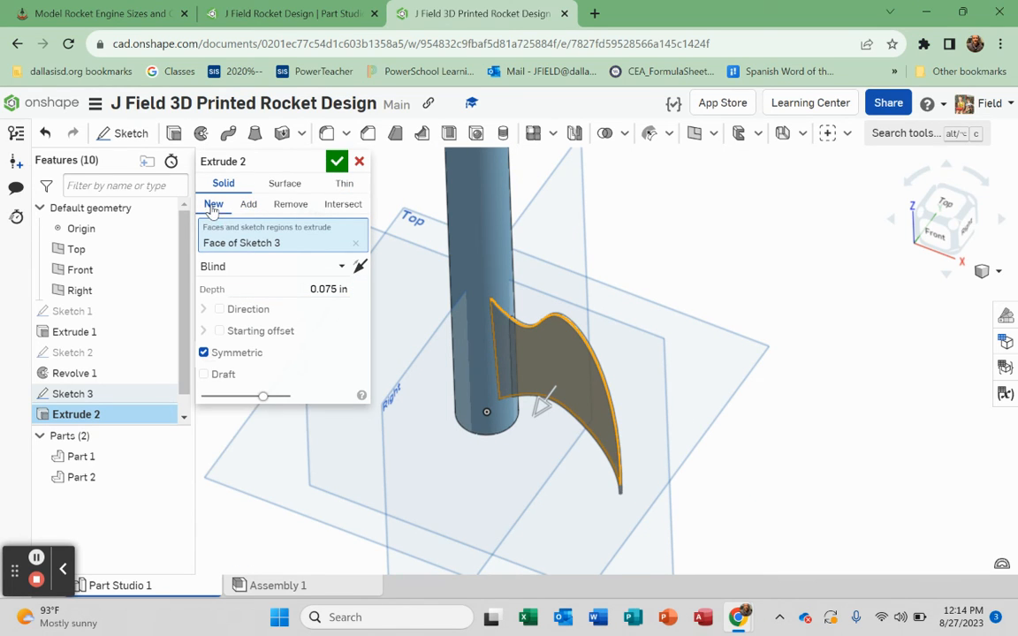
pyautogui.click(337, 161)
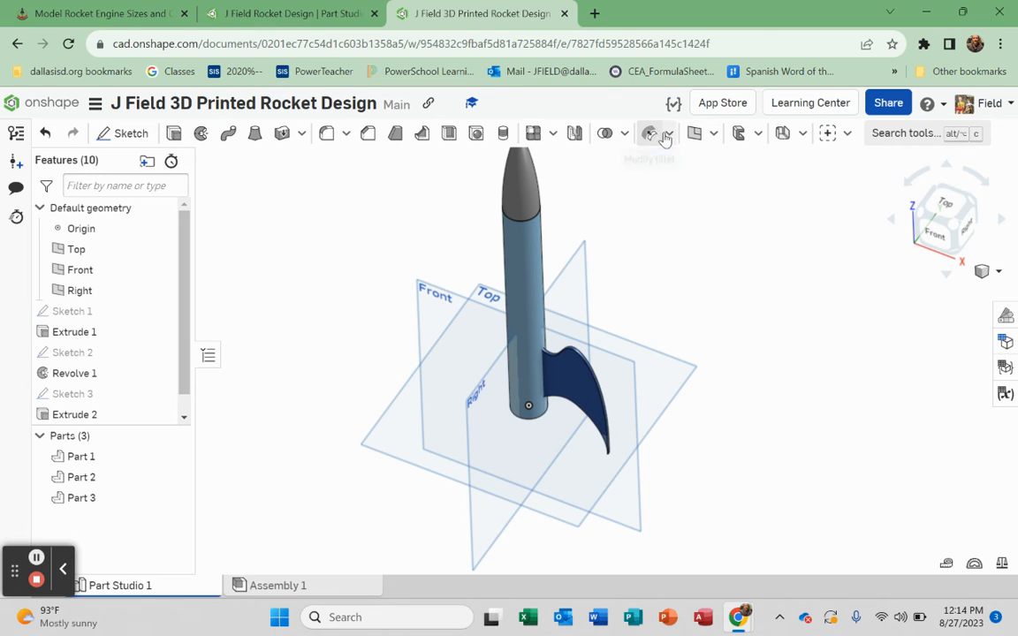
pyautogui.moveTo(636, 137)
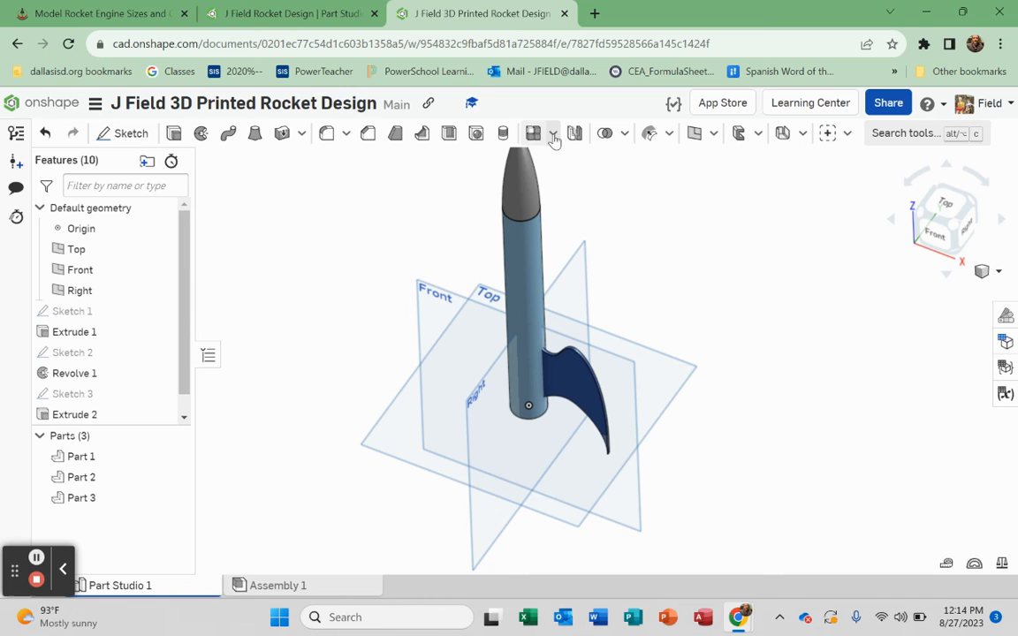
pyautogui.moveTo(557, 191)
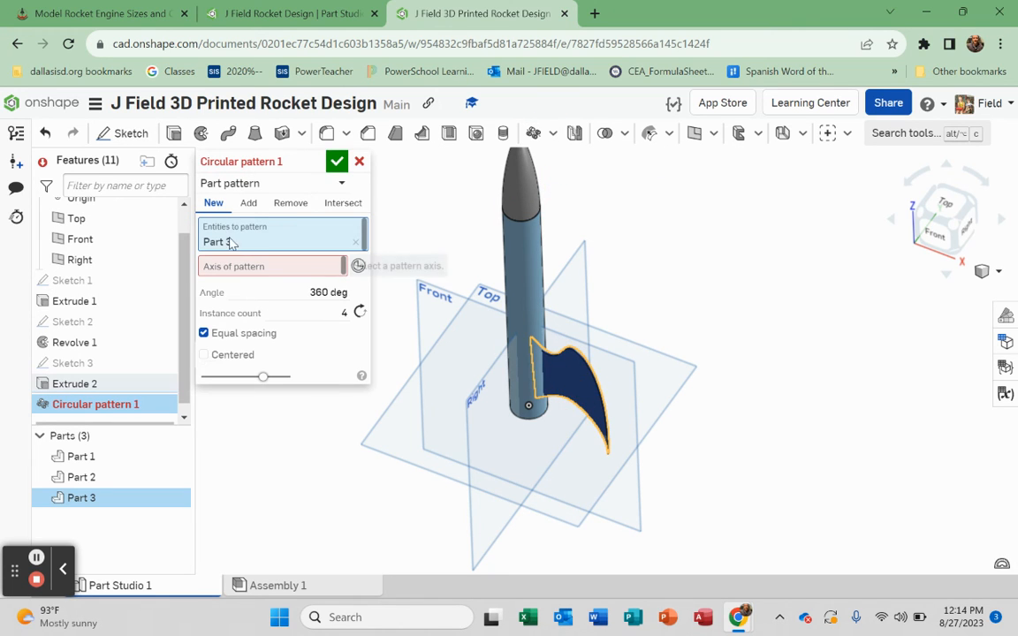
# Step: Circular-pattern Part 3 about the Sketch 2 axis: 360 deg, 3 instances
pyautogui.click(269, 266)
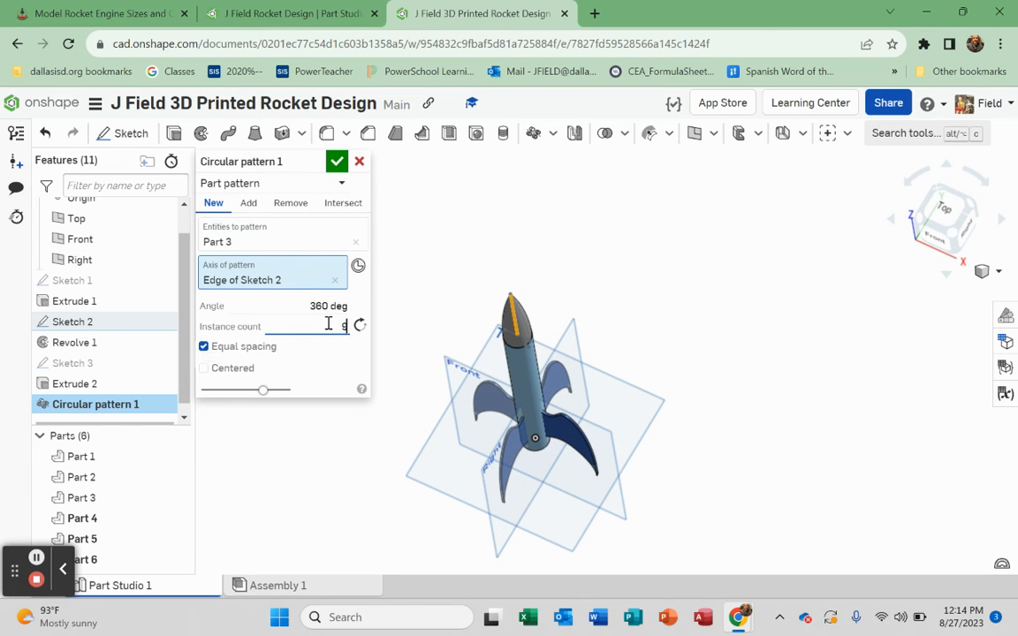
pyautogui.moveTo(312, 321)
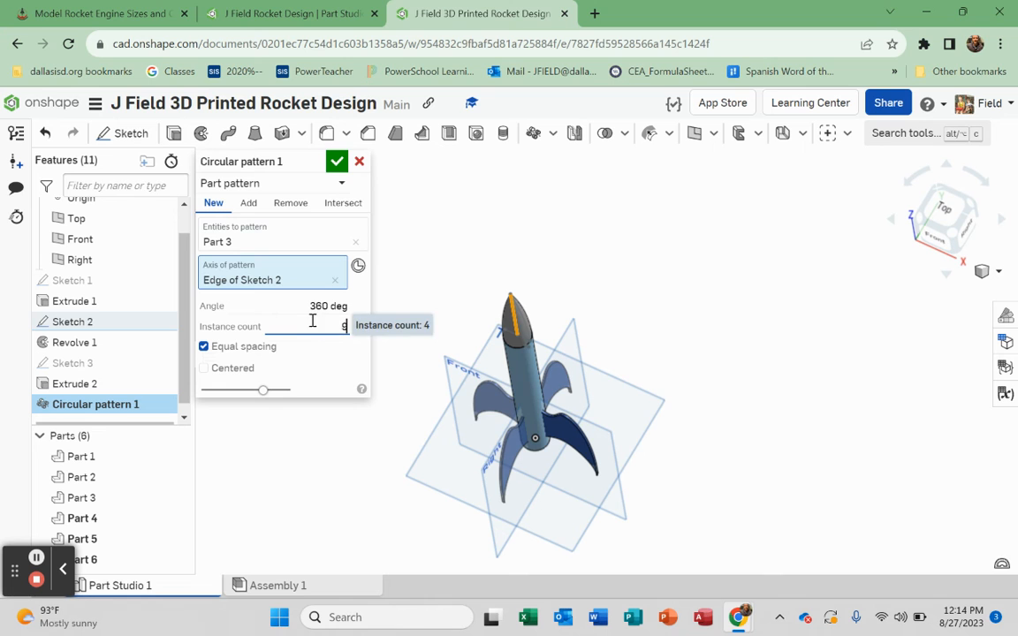
pyautogui.write('9')
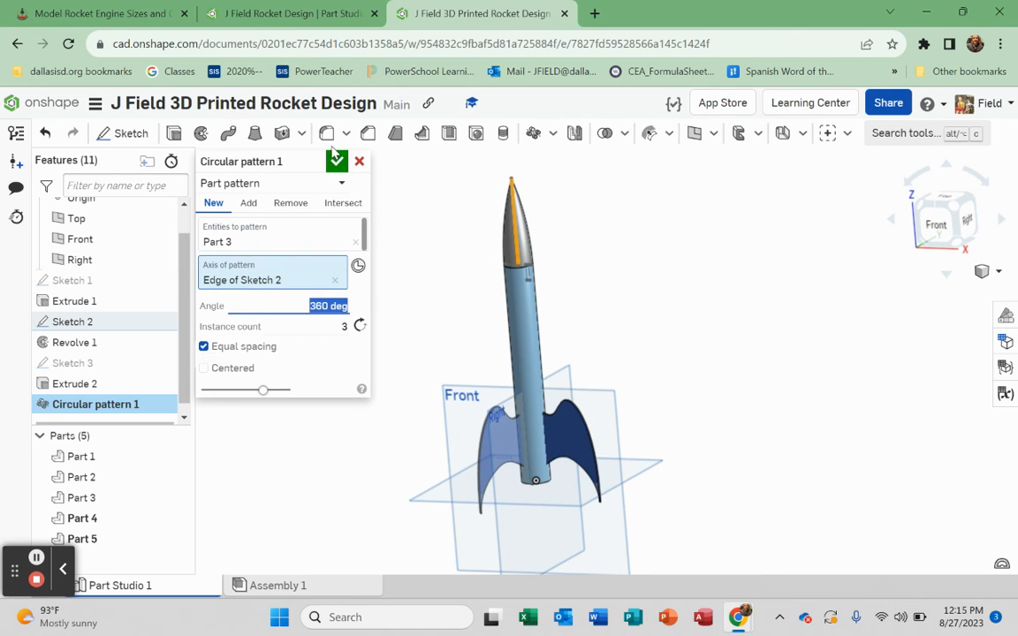
pyautogui.click(337, 161)
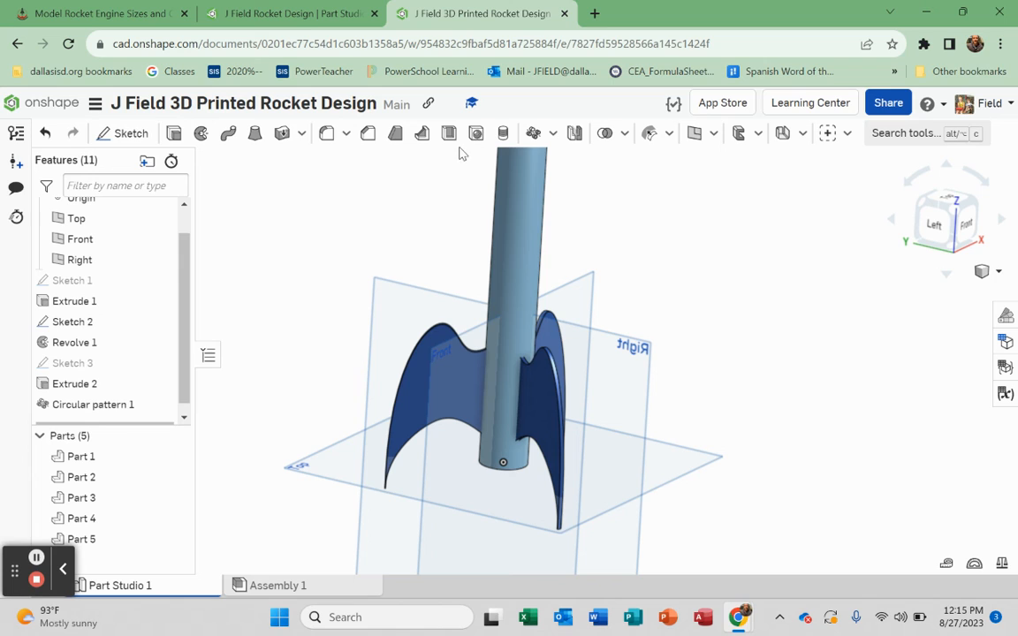
pyautogui.moveTo(422, 133)
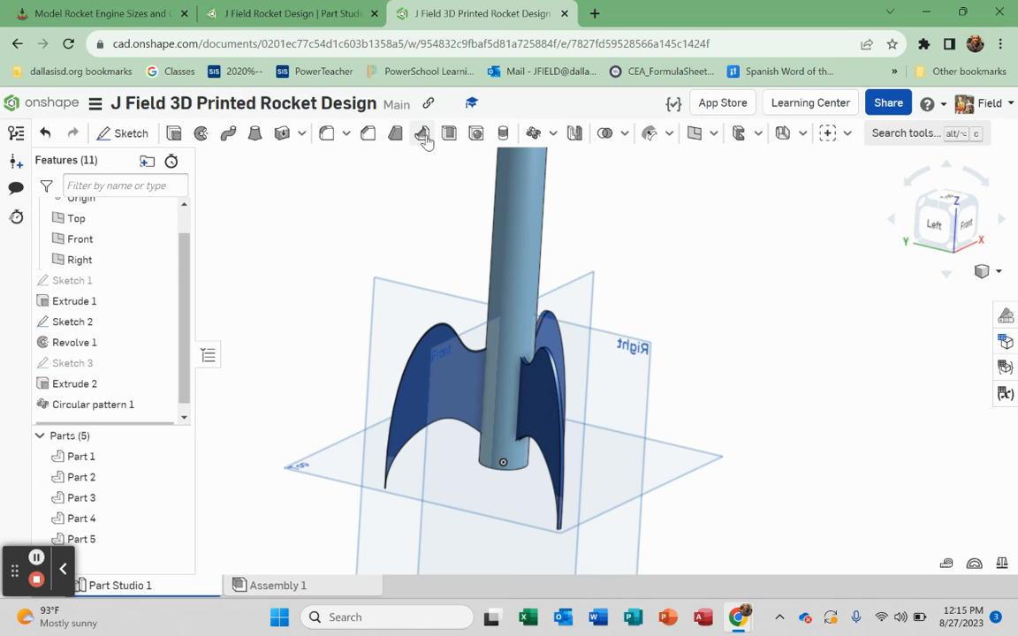
pyautogui.moveTo(604, 132)
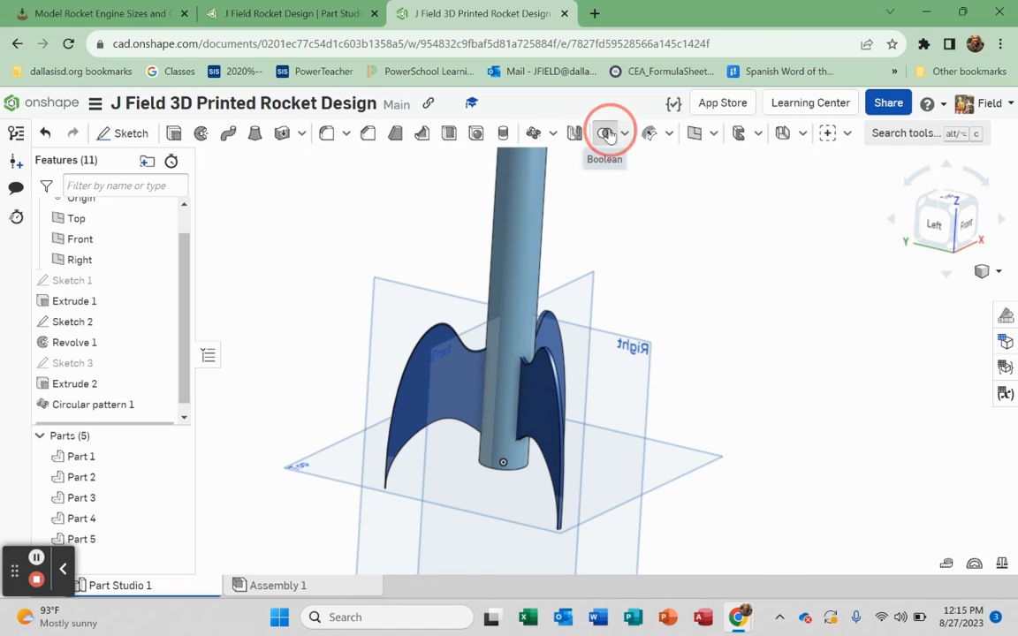
# Step: Boolean-union Parts 1, 3, 4 and 5 so the fins fuse with the tube
pyautogui.click(604, 133)
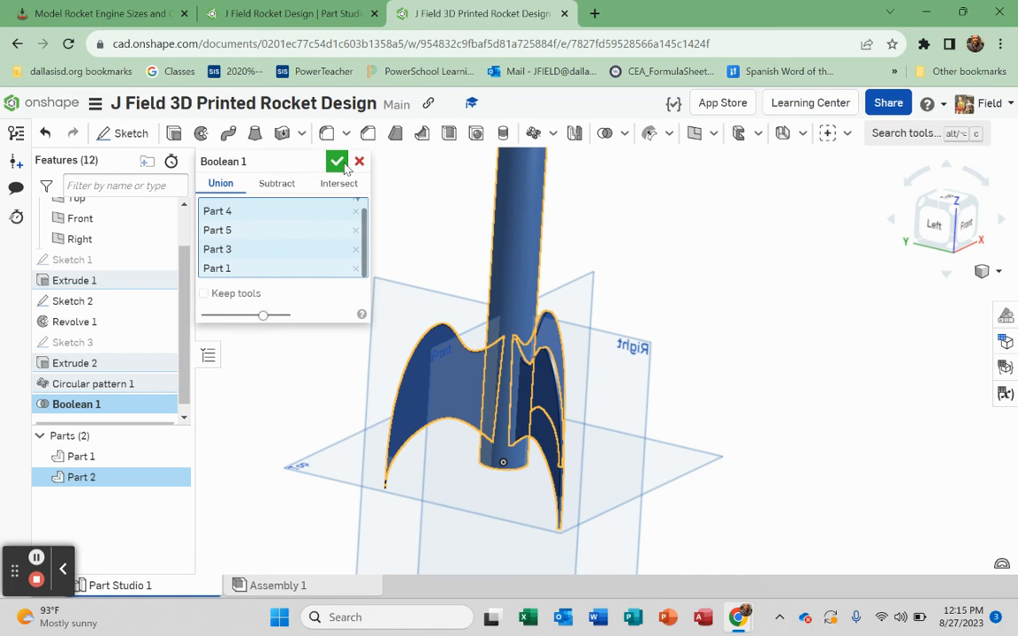
pyautogui.click(336, 161)
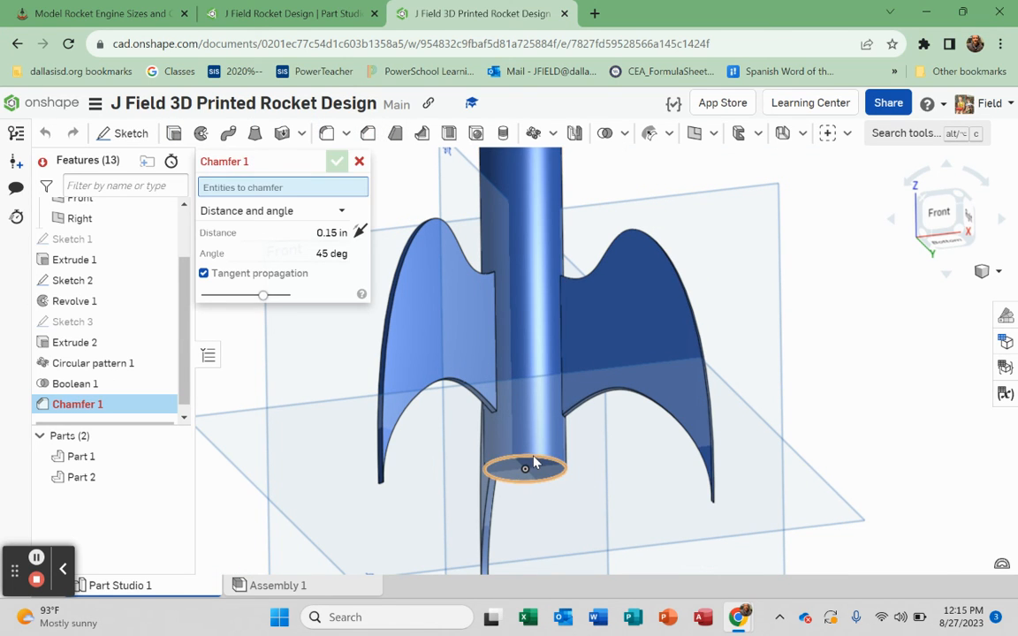
# Step: Chamfer the tube's bottom rim using distance and angle: 0.05 in, 85 deg
pyautogui.click(525, 468)
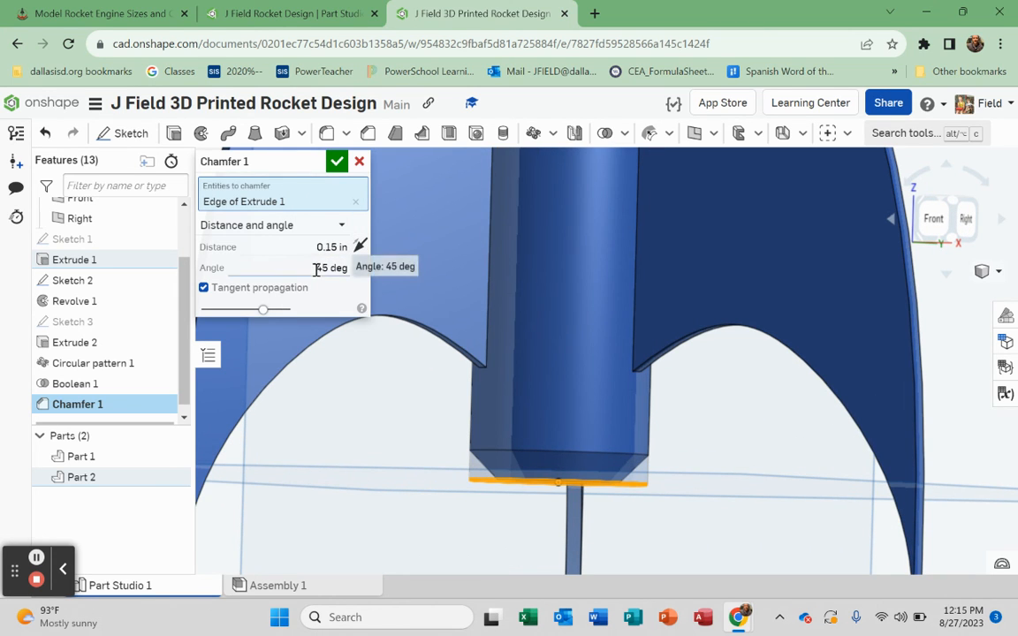
pyautogui.click(330, 247)
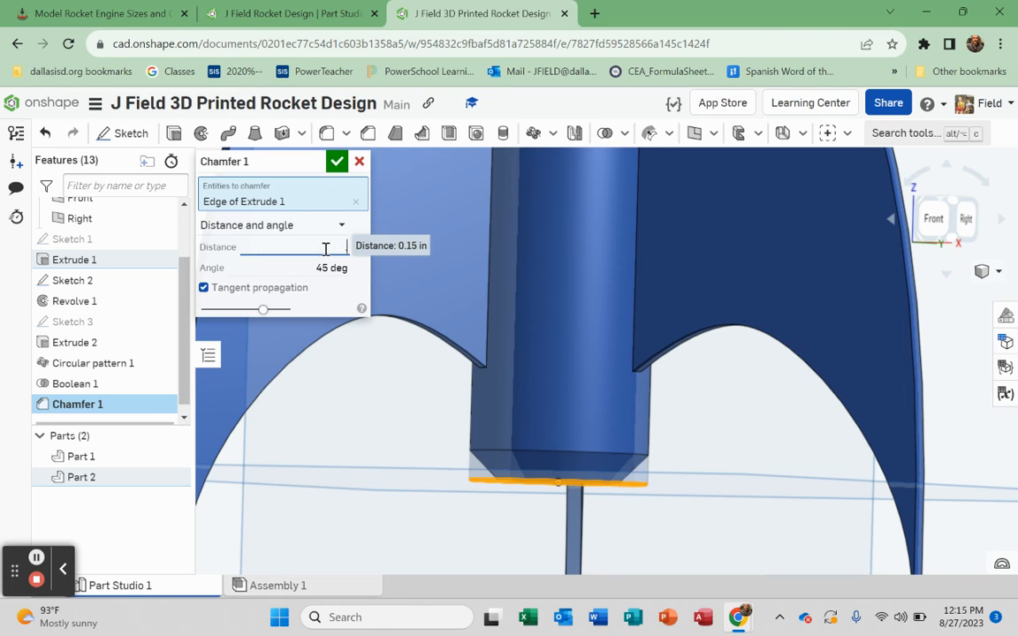
pyautogui.write('.05 in')
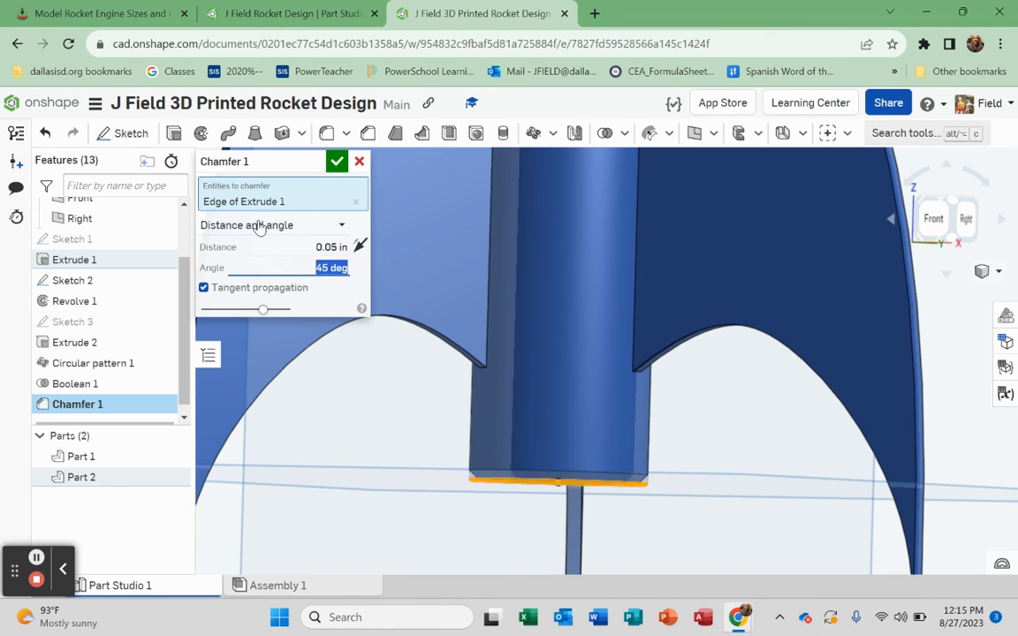
pyautogui.click(279, 225)
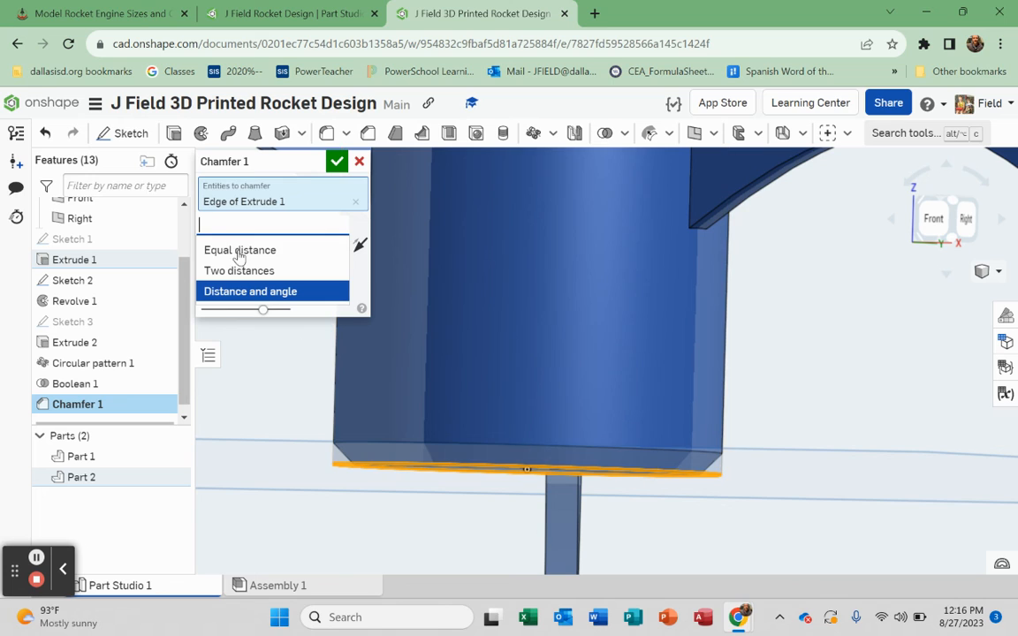
pyautogui.moveTo(361, 250)
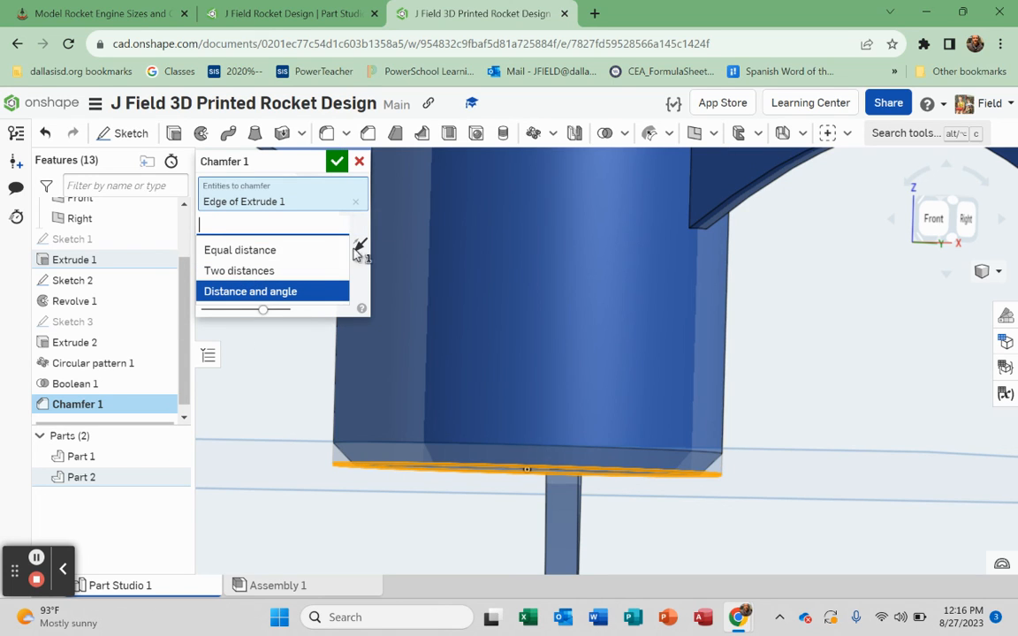
pyautogui.click(250, 291)
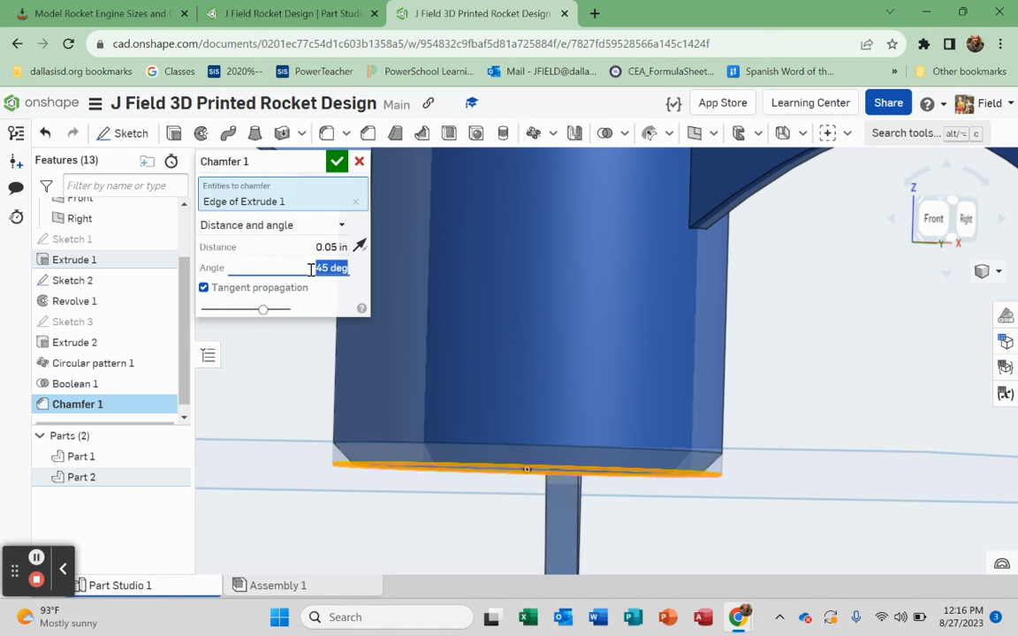
pyautogui.write('8')
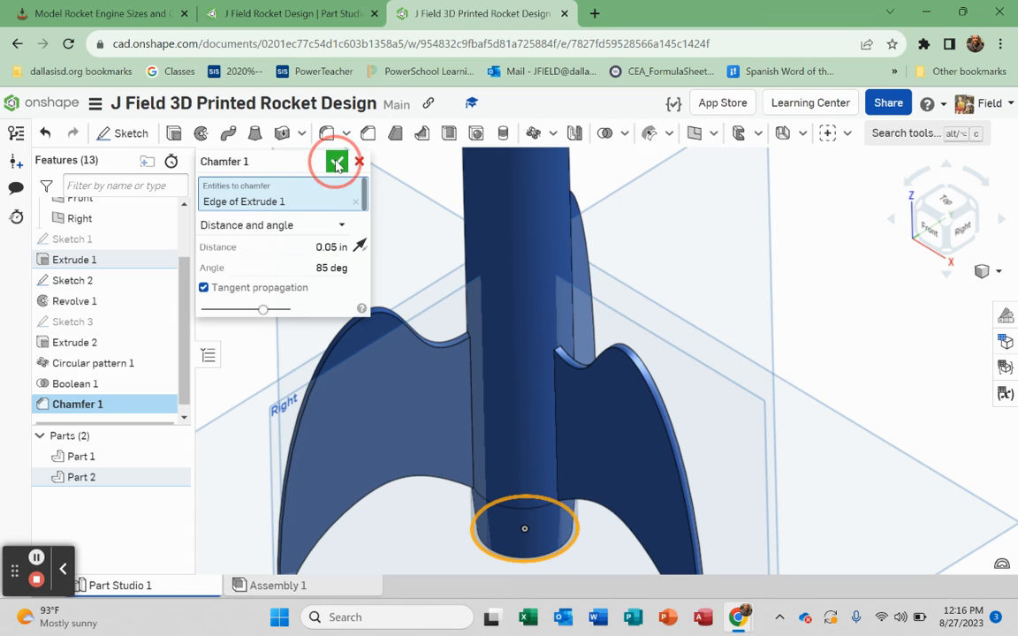
pyautogui.click(329, 161)
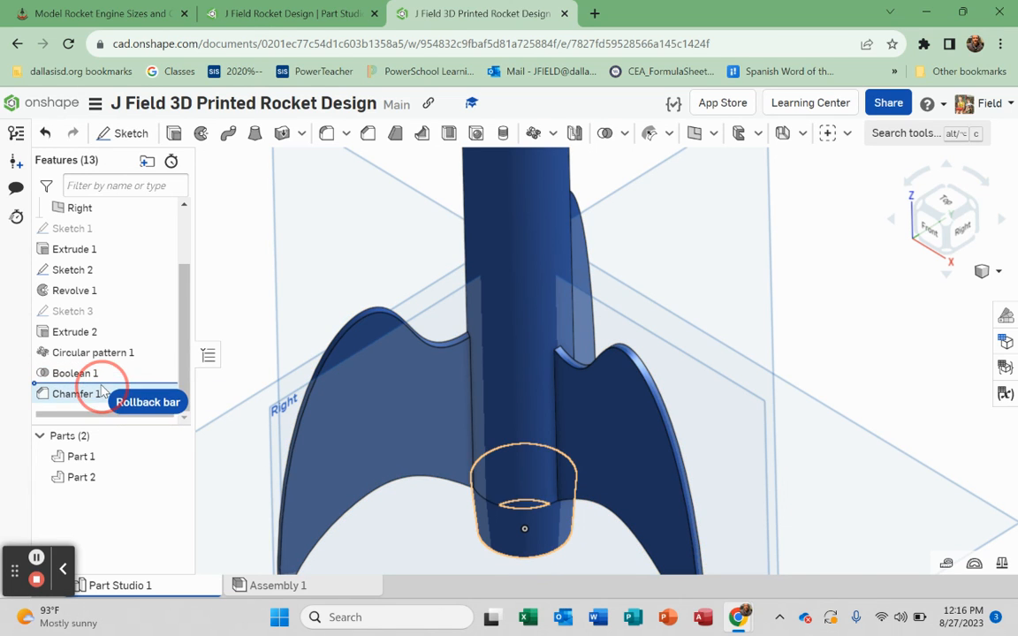
# Step: Roll history back before Circular pattern 1 and start a 0.07 in fin-edge fillet
pyautogui.click(92, 353)
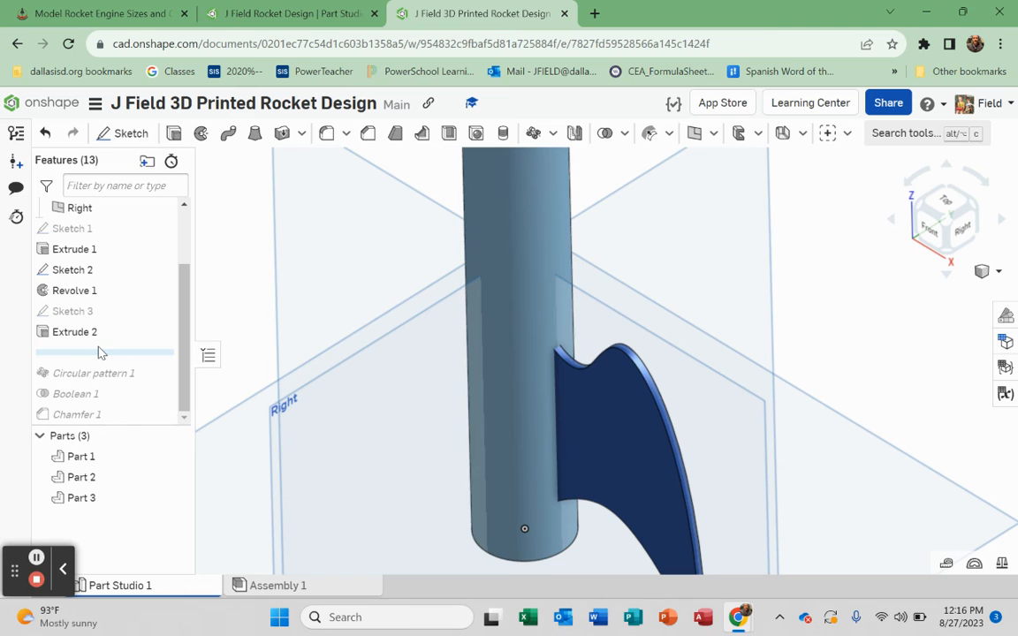
pyautogui.moveTo(326, 133)
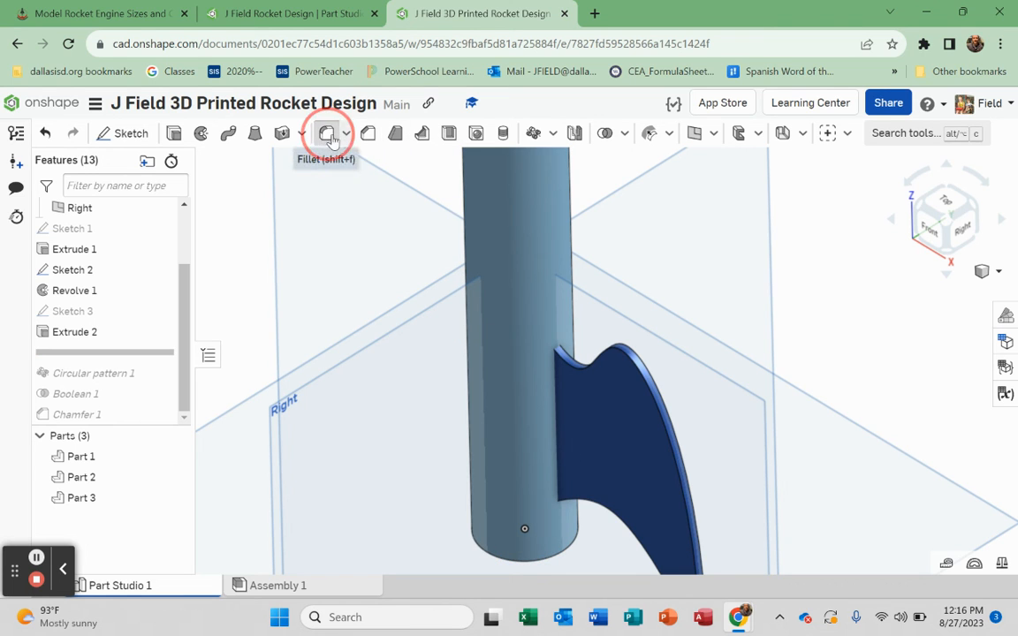
pyautogui.click(326, 132)
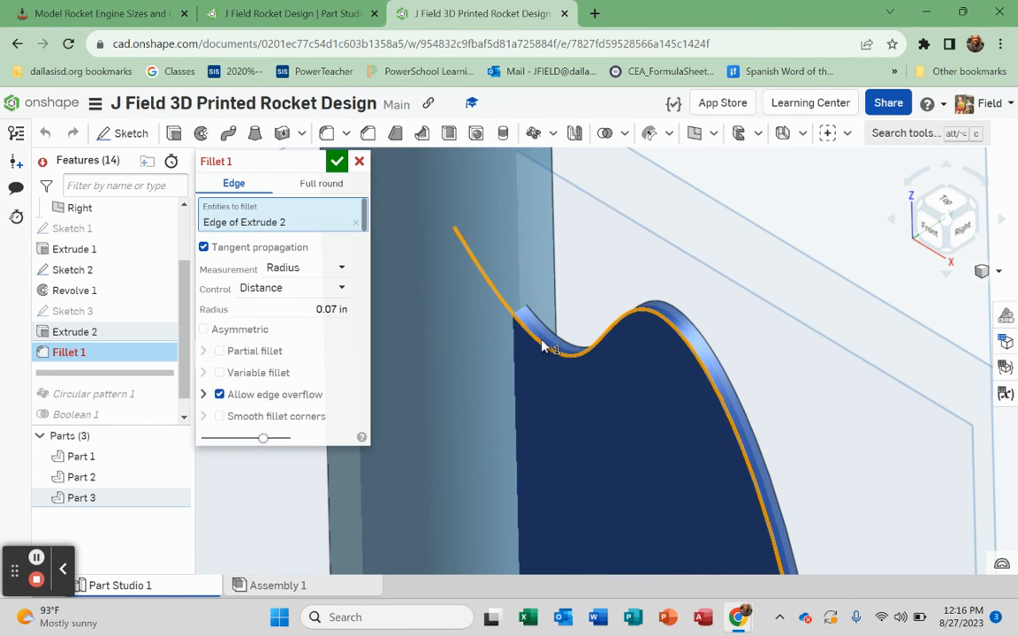
pyautogui.moveTo(548, 344); pyautogui.dragTo(572, 417)
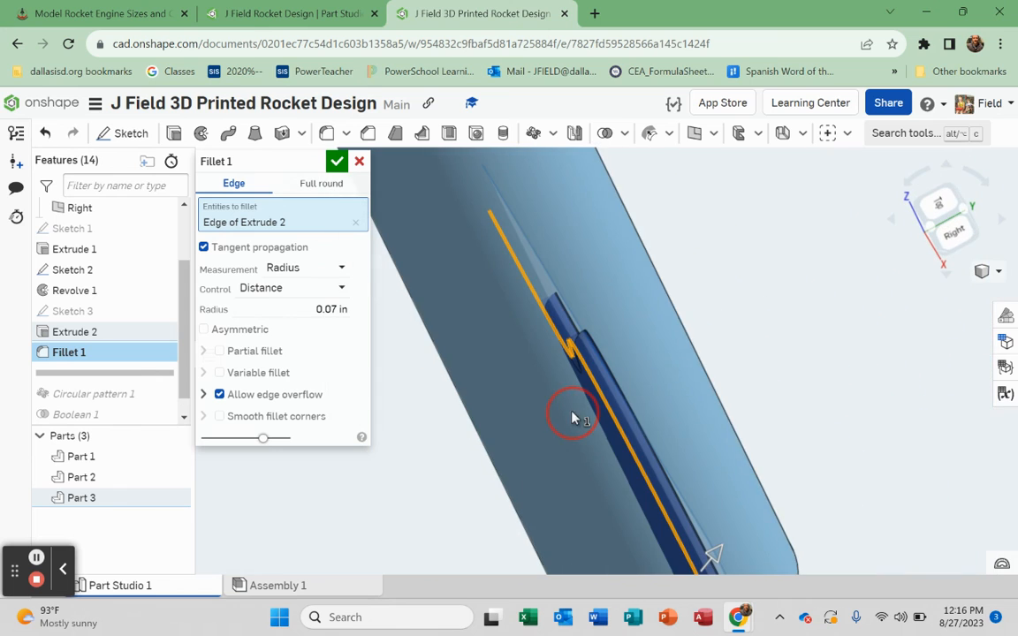
pyautogui.moveTo(329, 133)
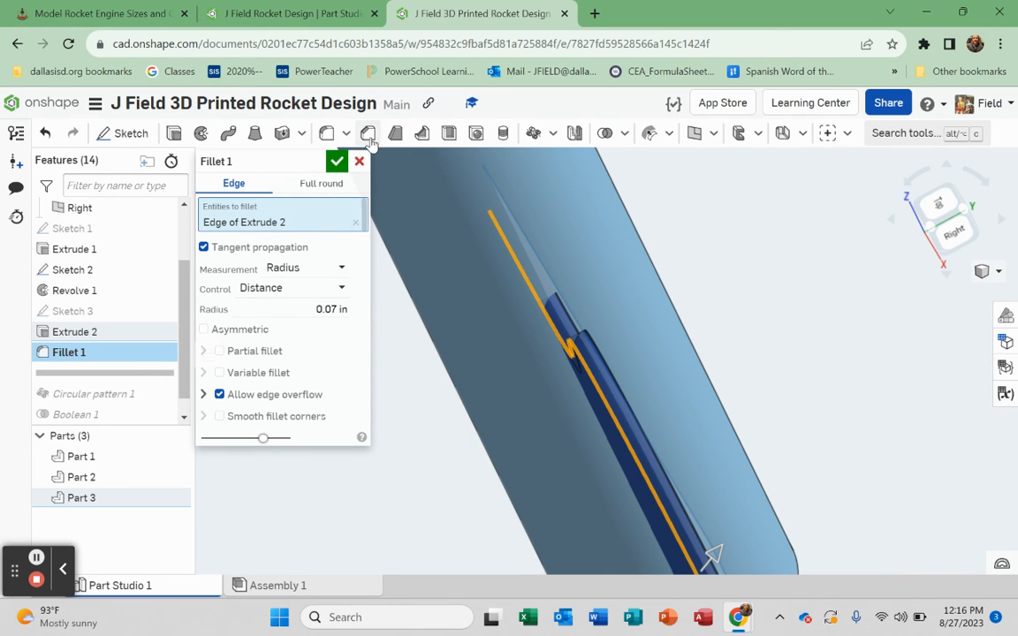
pyautogui.moveTo(326, 132)
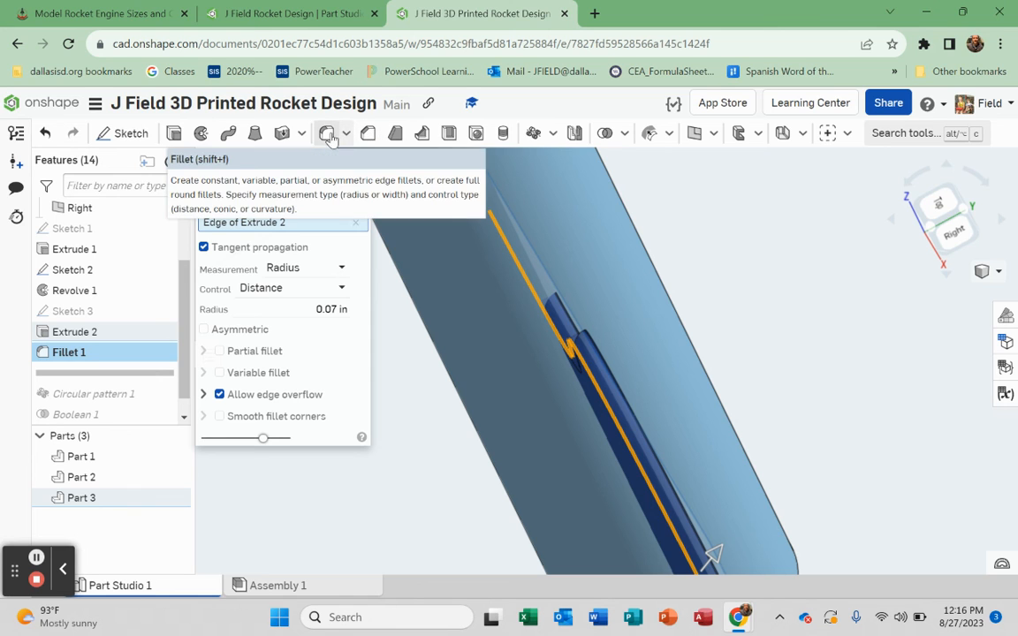